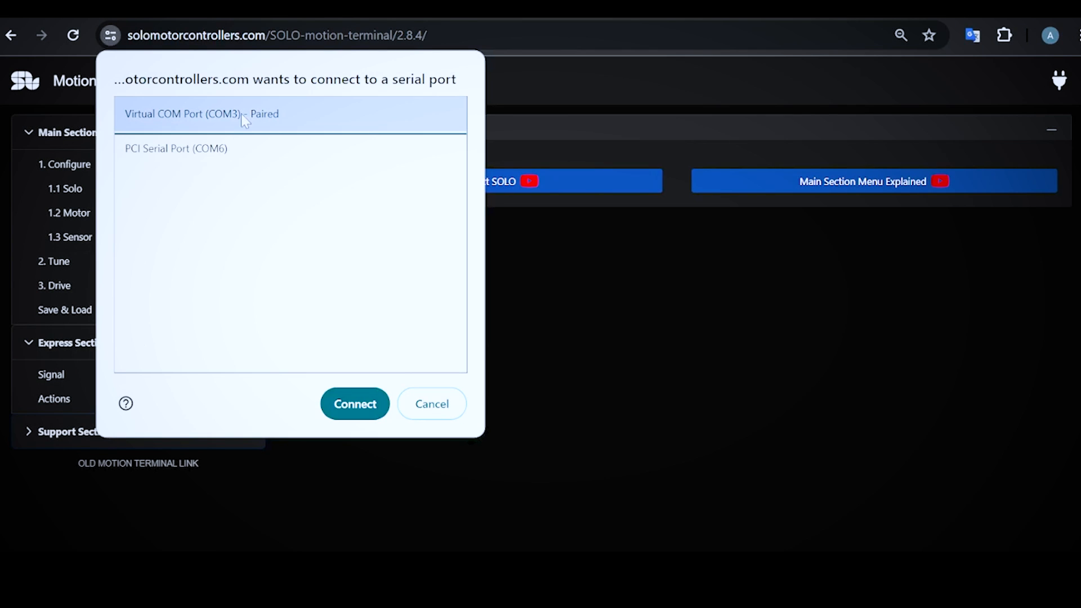
- Connect to the controller on the Virtual COM Port (COM3)
click(354, 404)
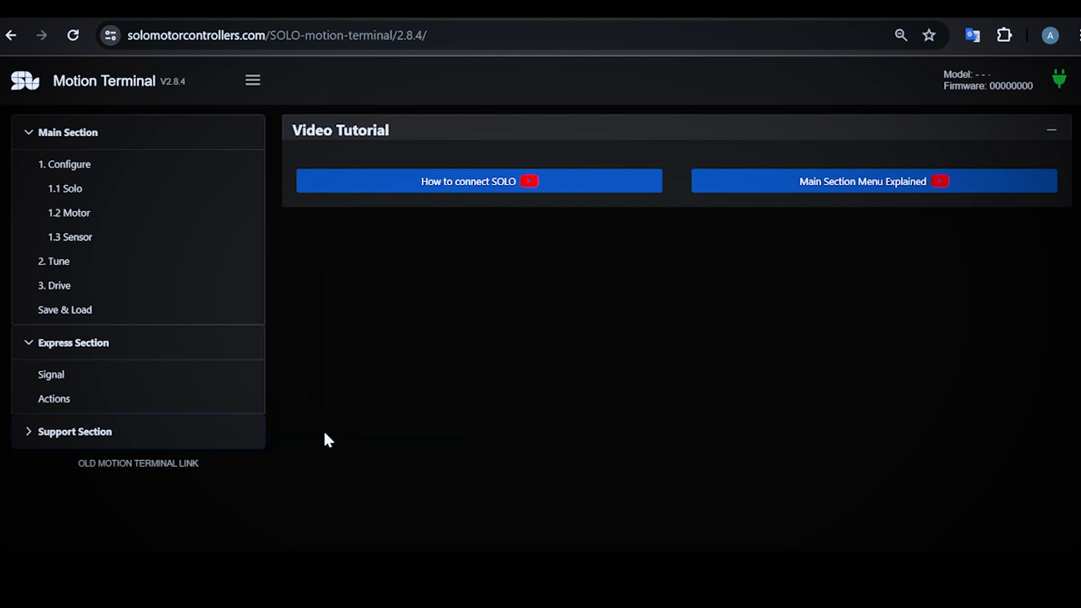
mouse_move(350, 386)
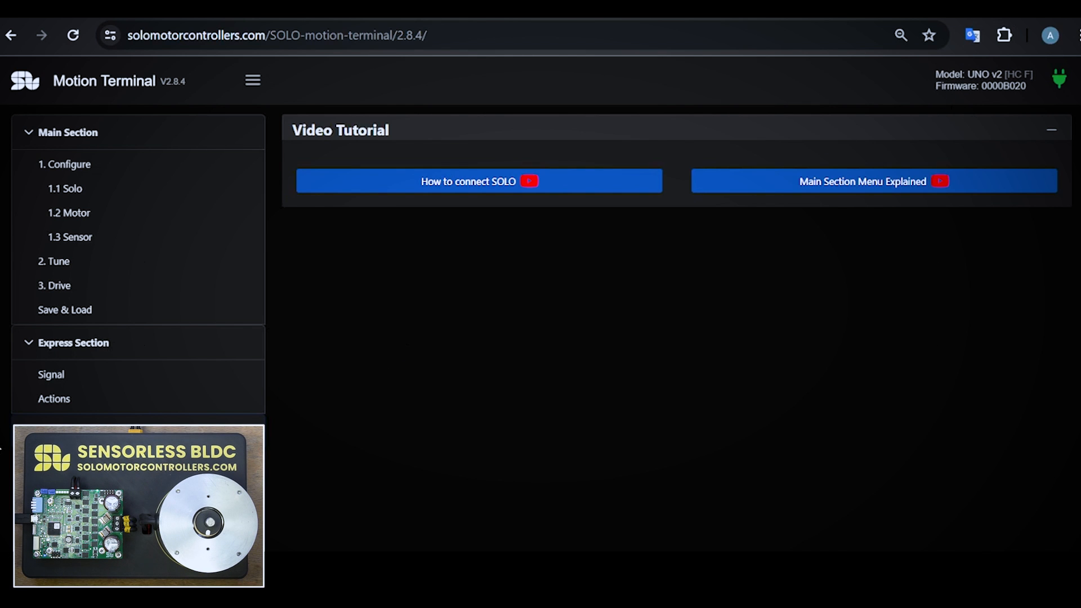
mouse_move(163, 399)
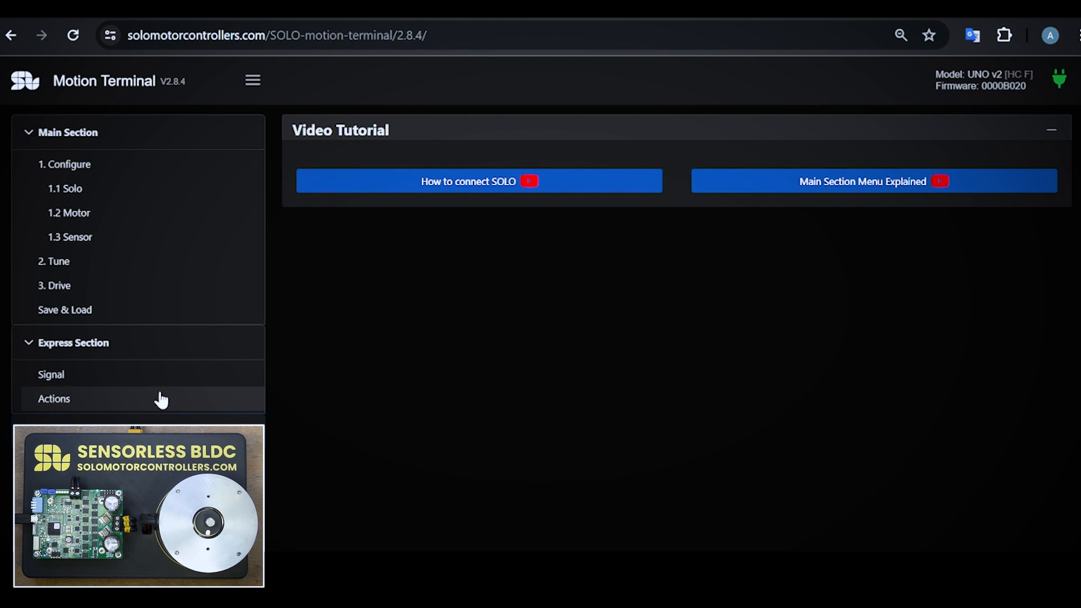
- Open Configurations and review current limit, PWM frequency, regeneration limit and motor fields
click(53, 399)
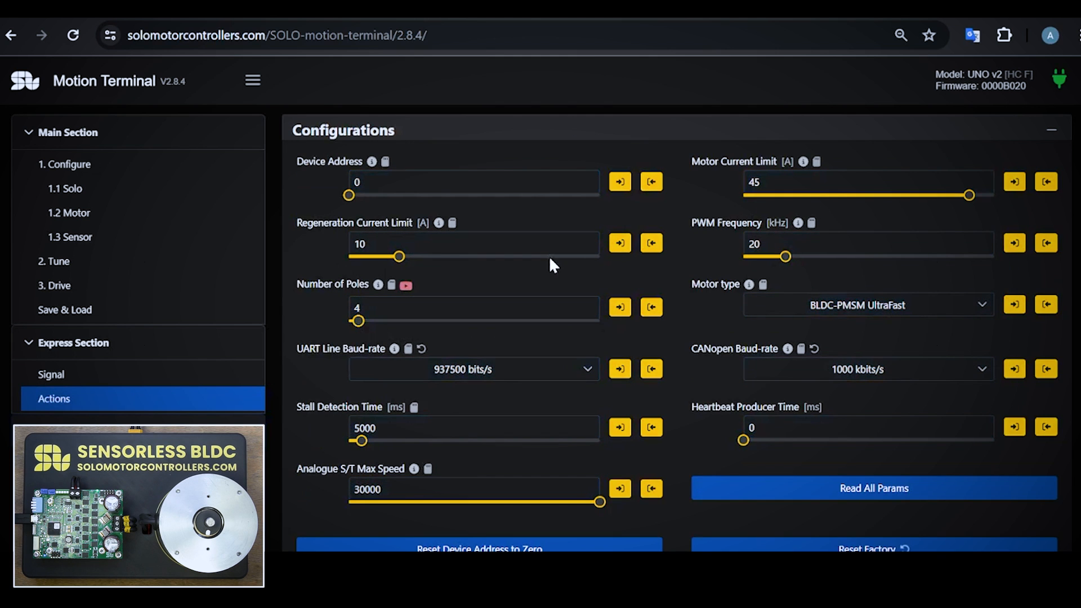
mouse_move(734, 174)
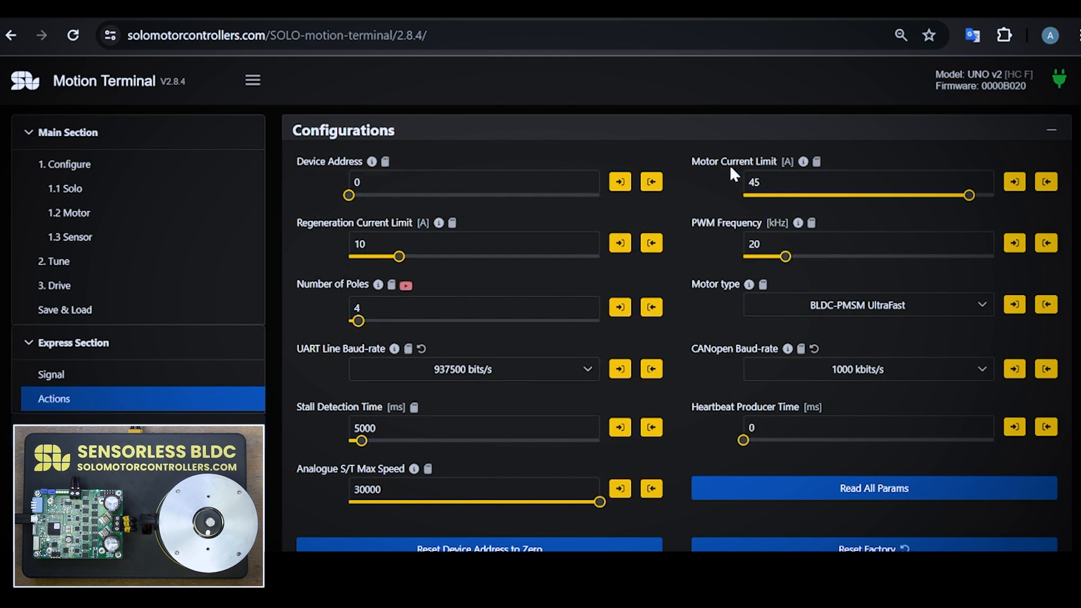
click(865, 182)
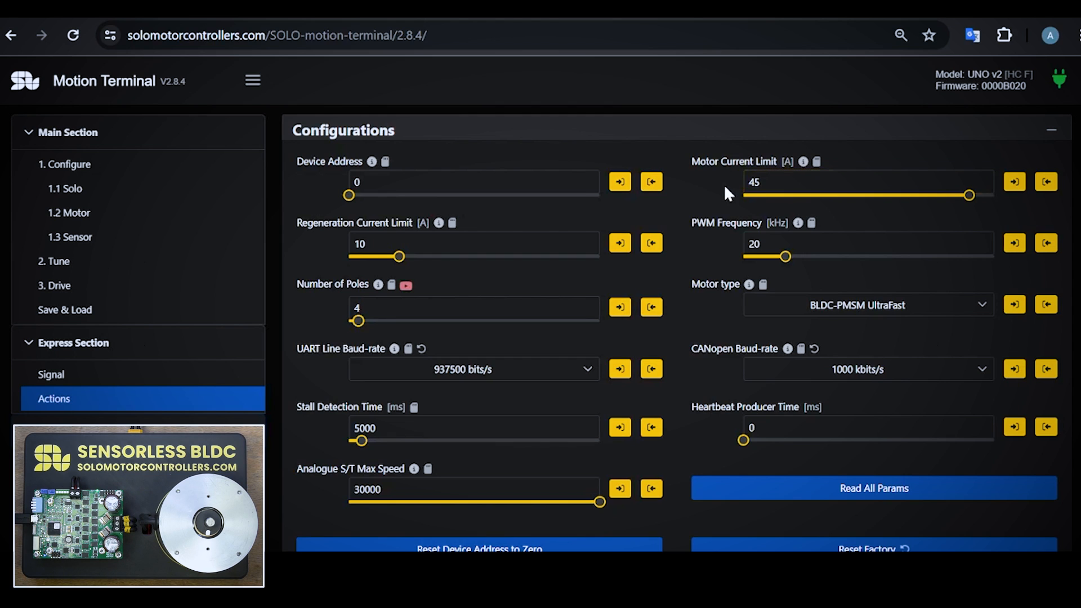
mouse_move(631, 209)
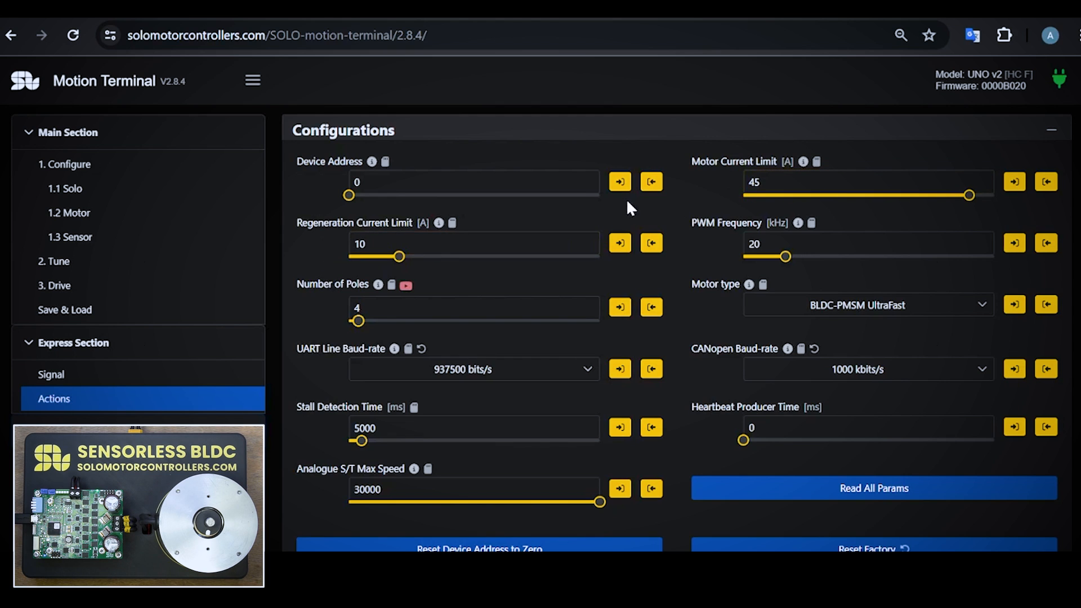
click(867, 243)
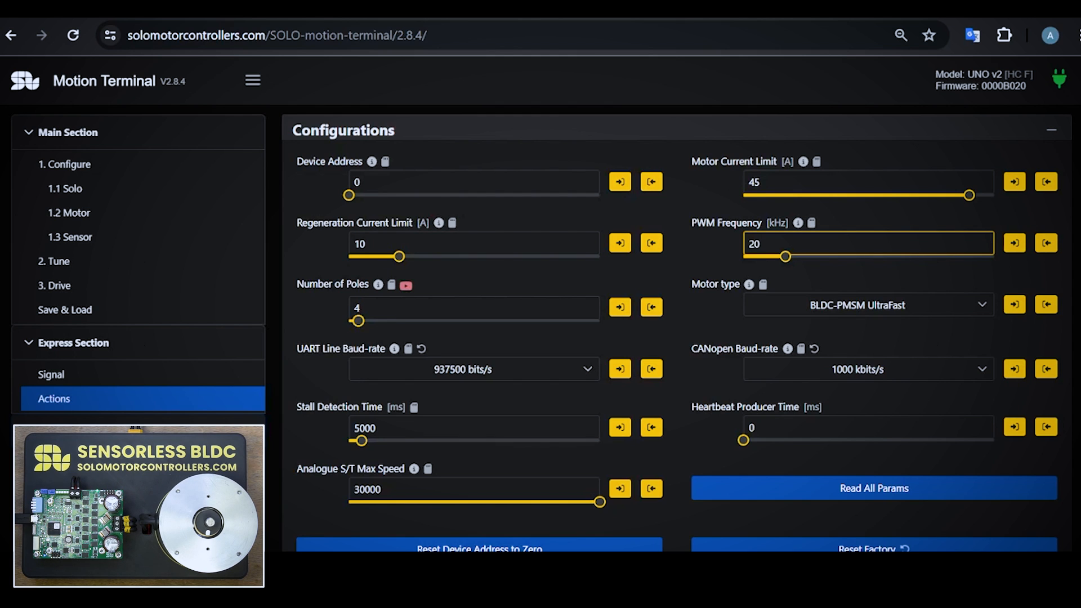
click(473, 243)
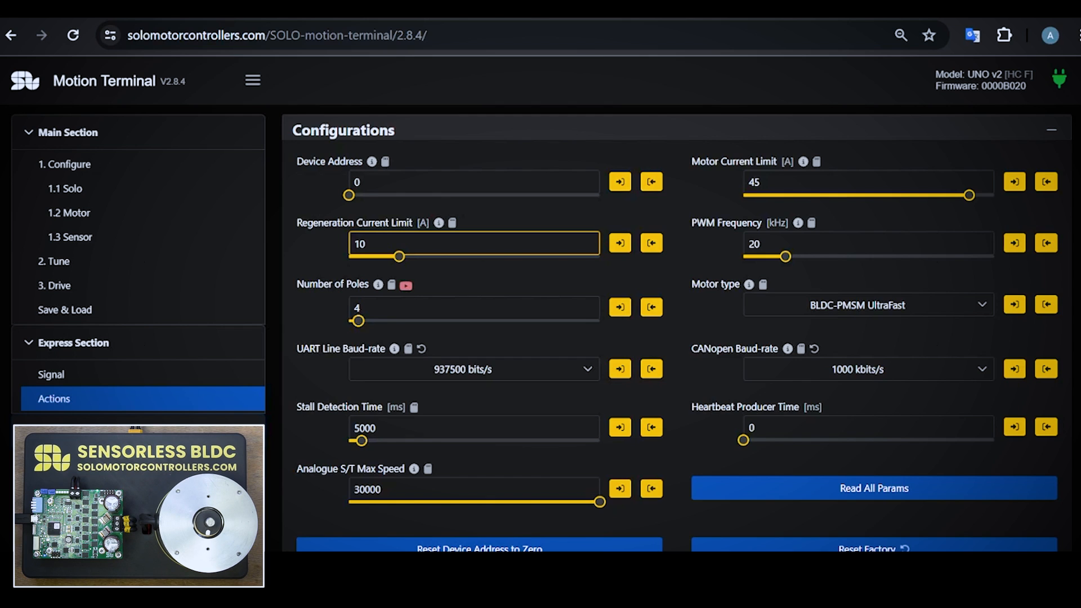
mouse_move(568, 392)
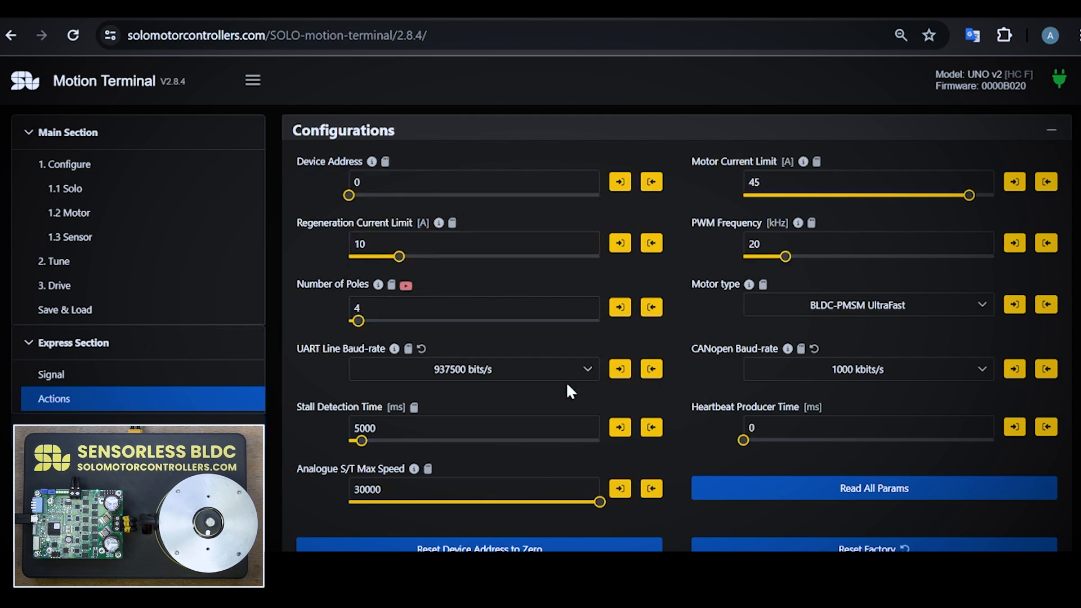
mouse_move(348, 301)
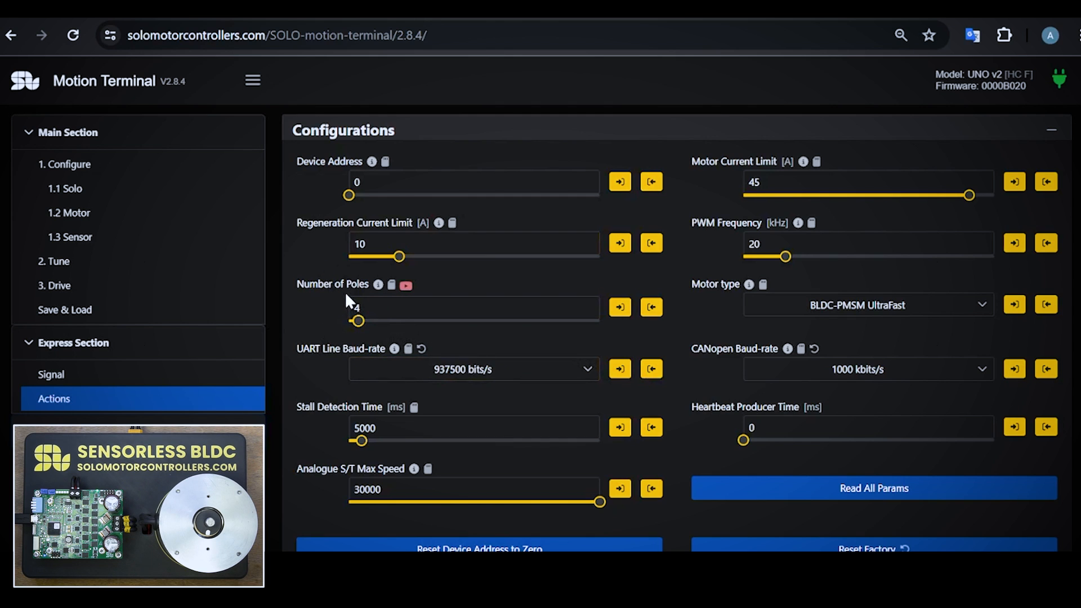
click(472, 308)
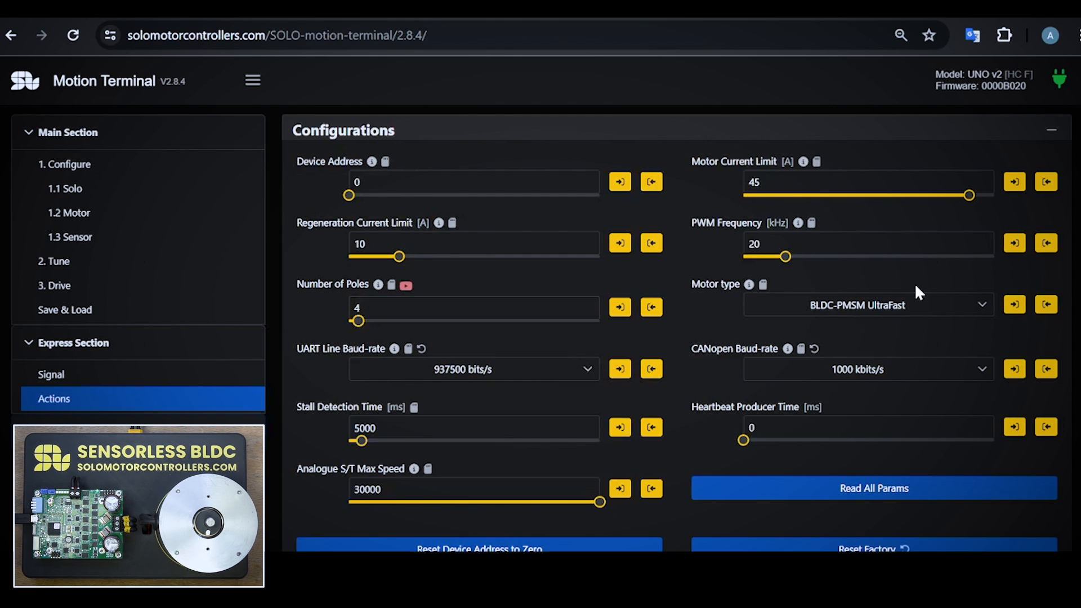
mouse_move(710, 300)
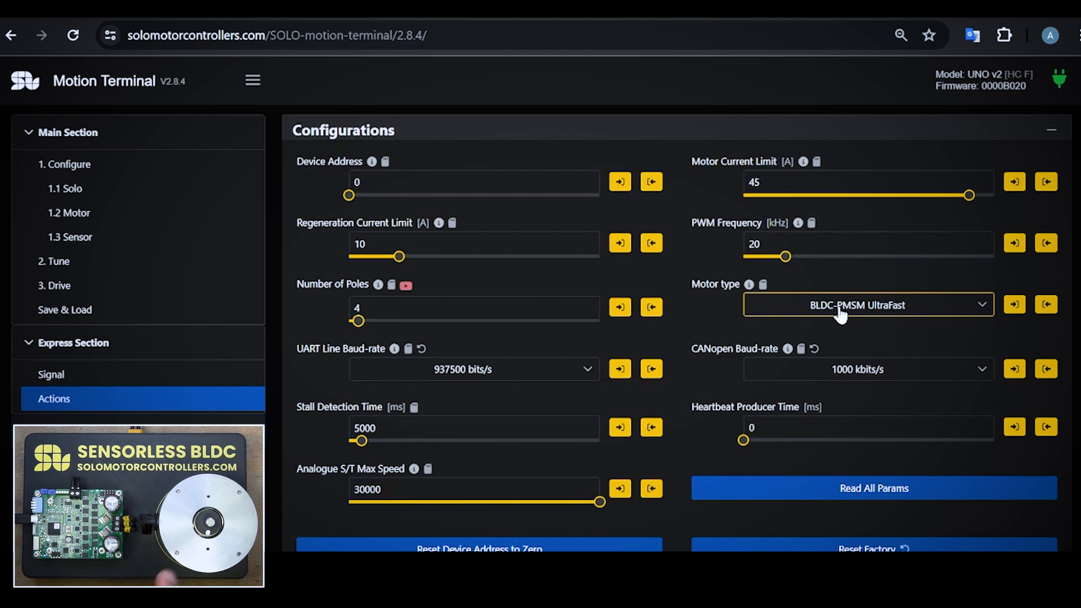
mouse_move(691, 317)
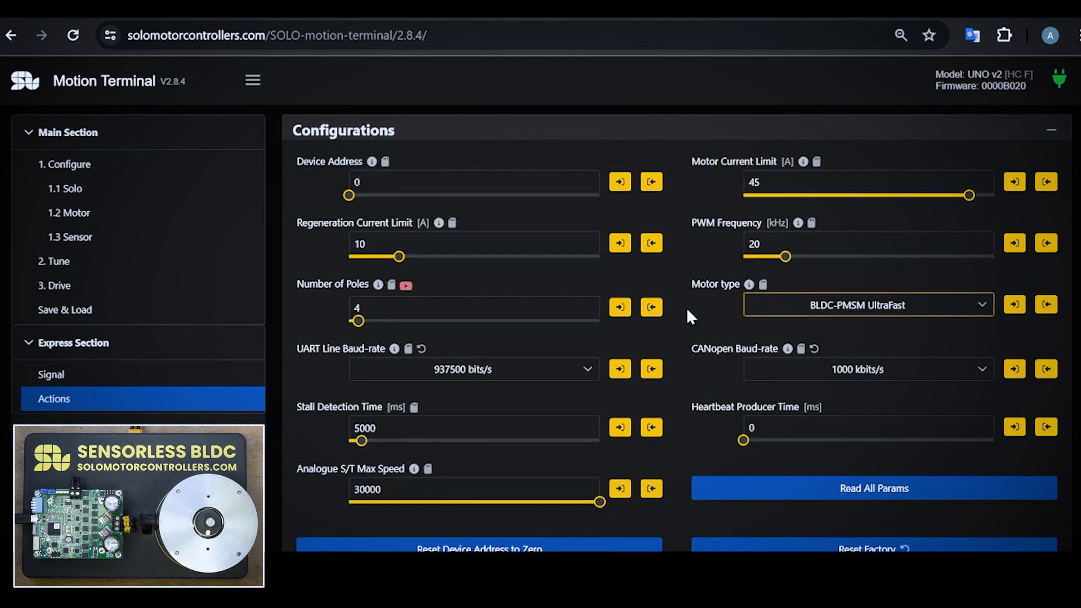
scroll(down, 3)
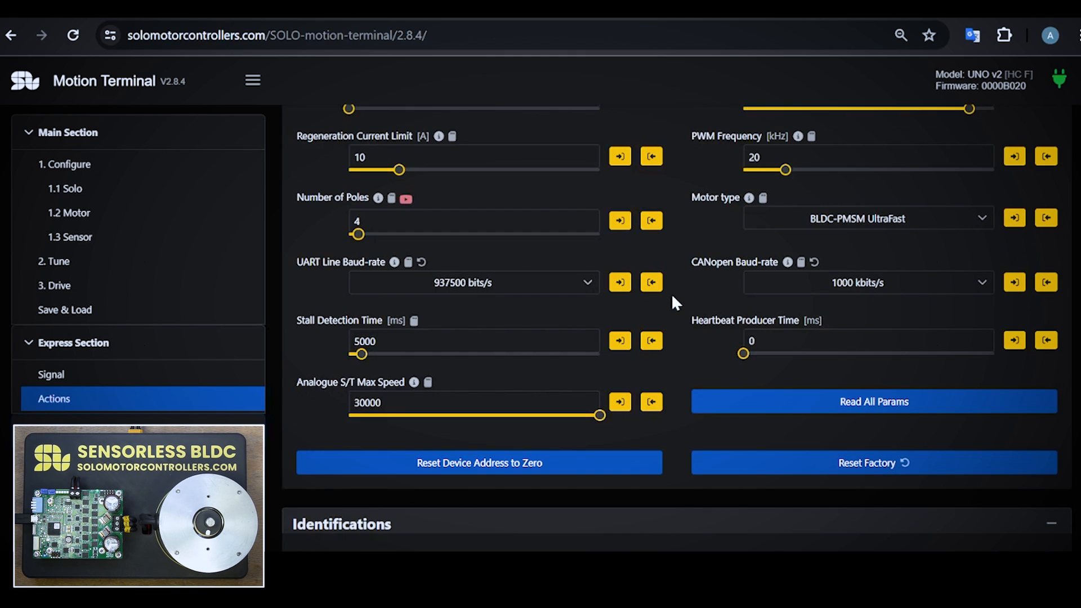
mouse_move(771, 269)
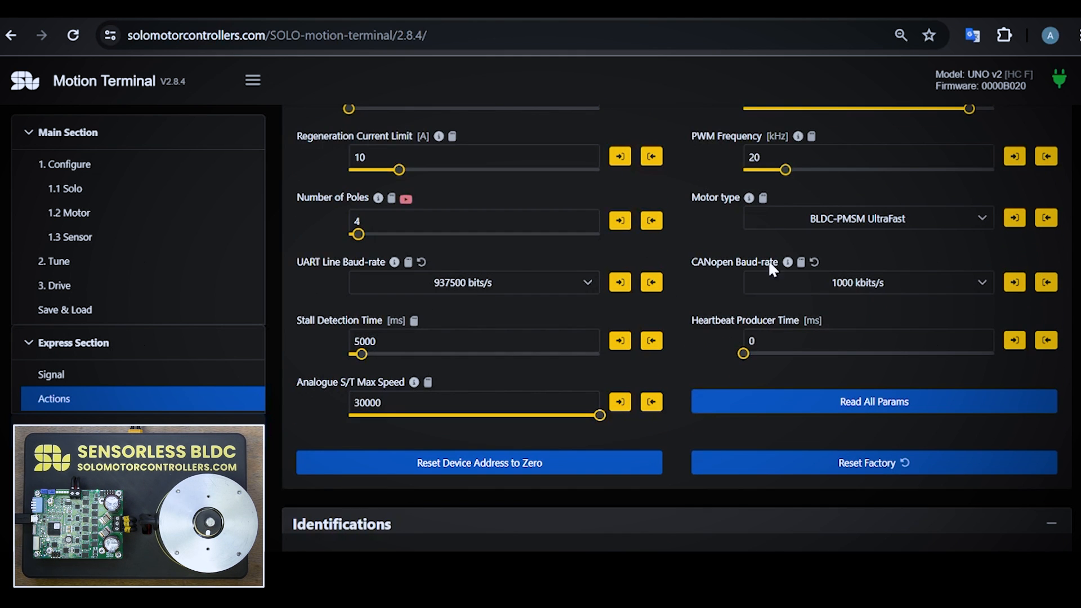
mouse_move(645, 249)
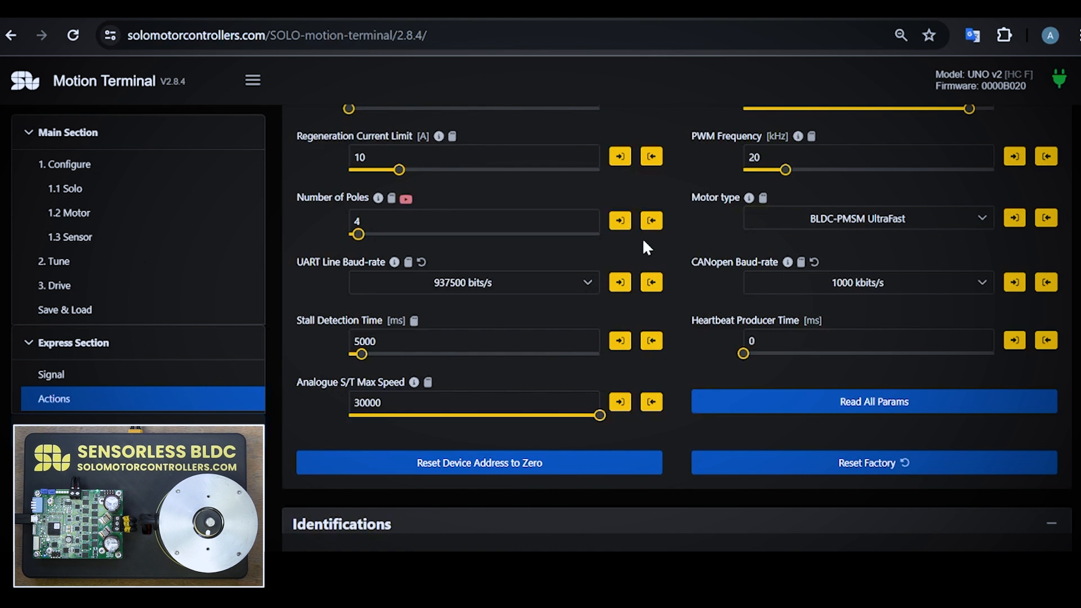
scroll(down, 3)
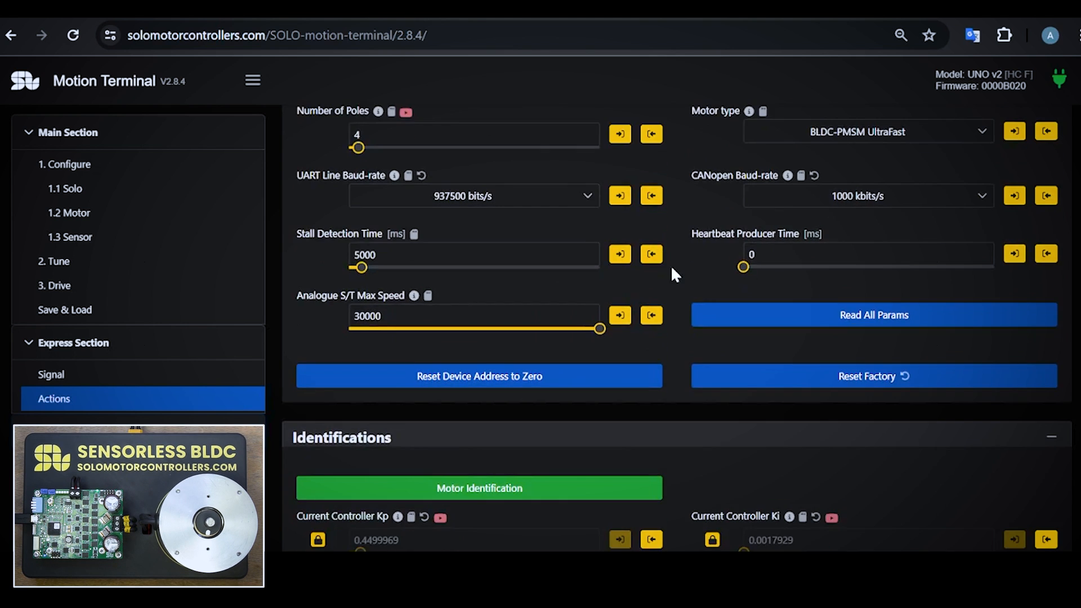
scroll(down, 3)
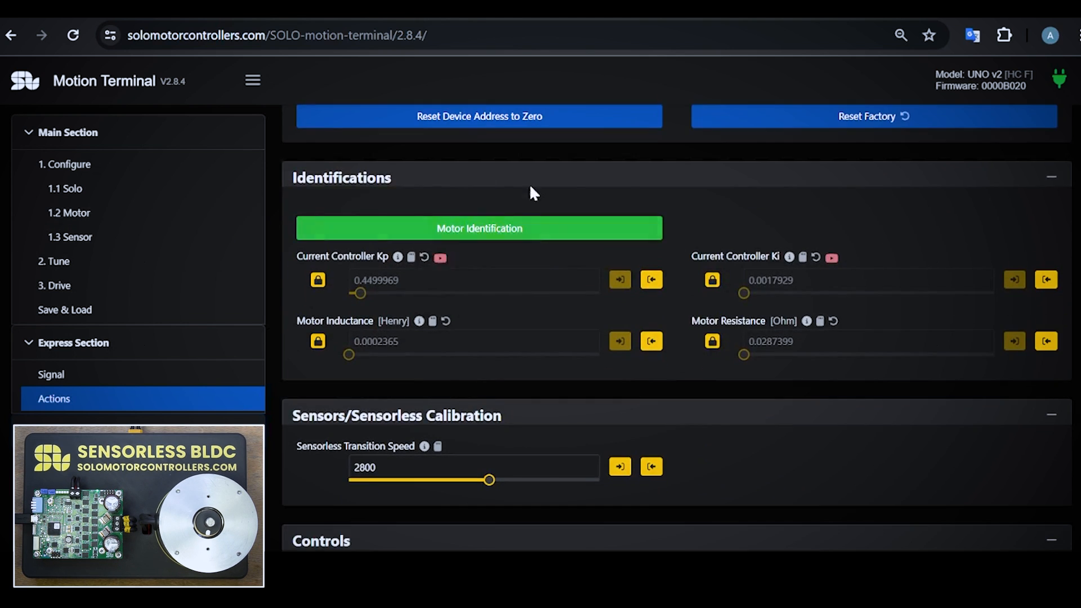
mouse_move(721, 198)
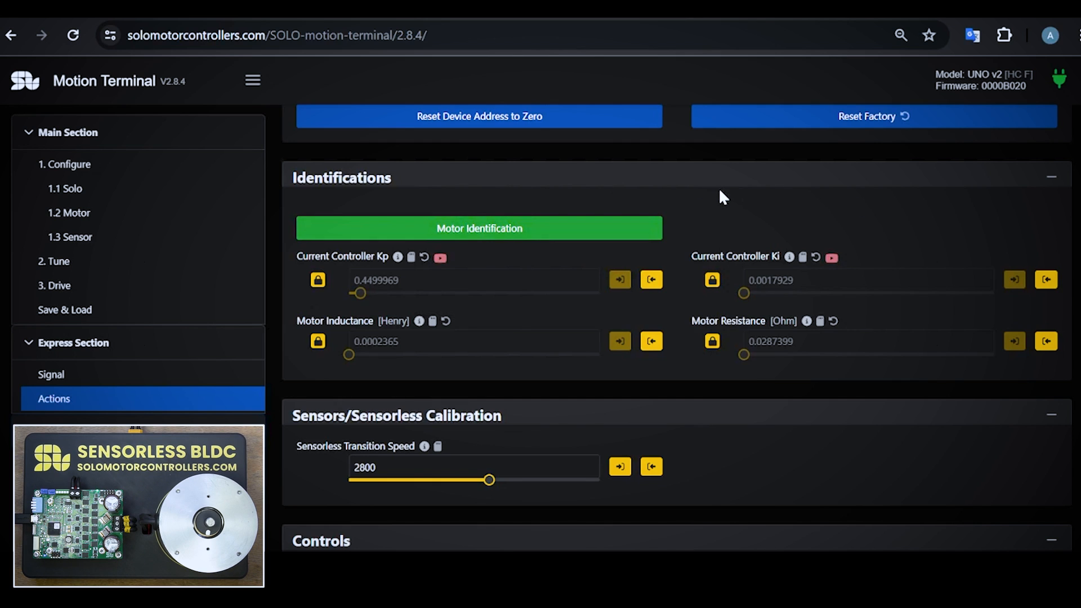
mouse_move(749, 211)
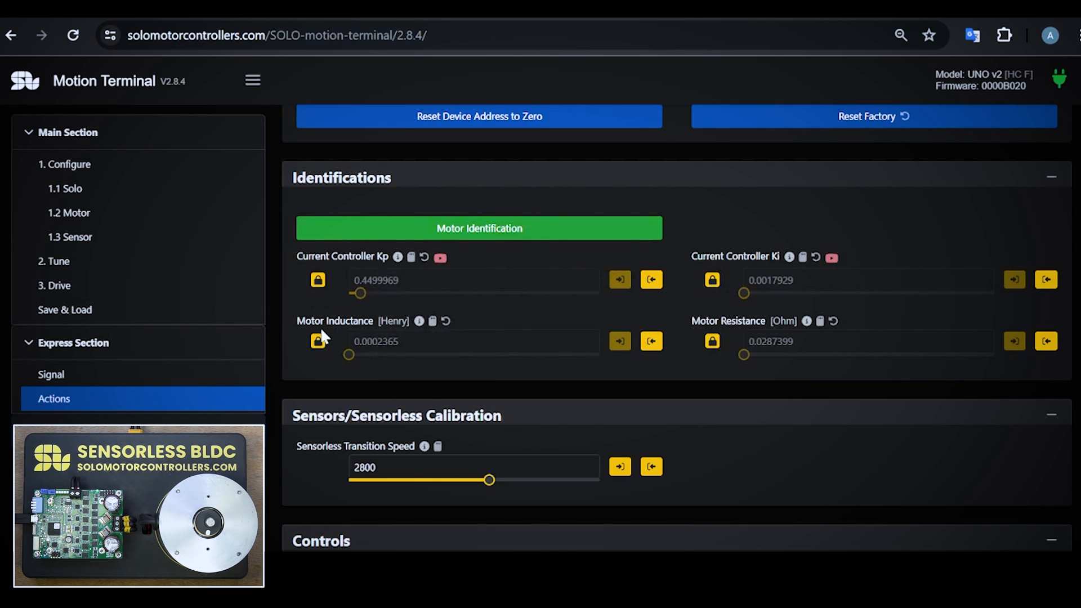
mouse_move(724, 288)
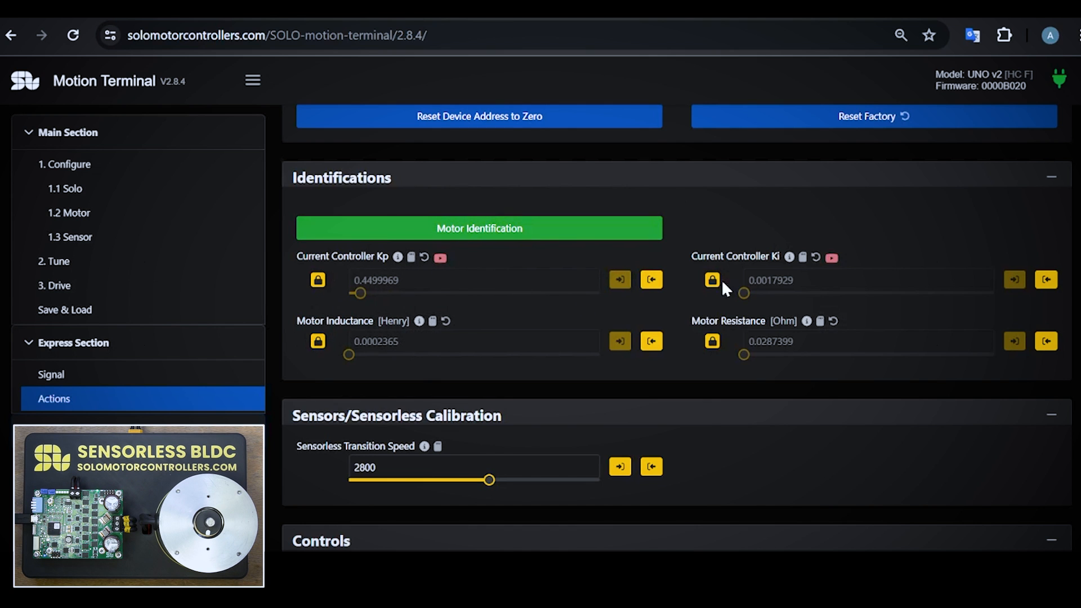
mouse_move(857, 249)
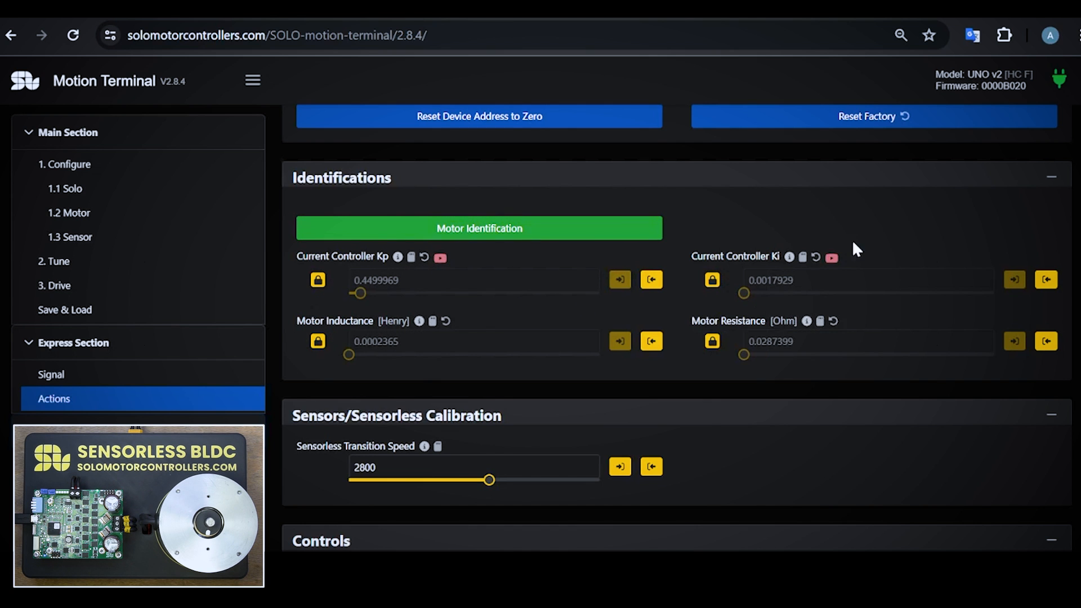
scroll(down, 3)
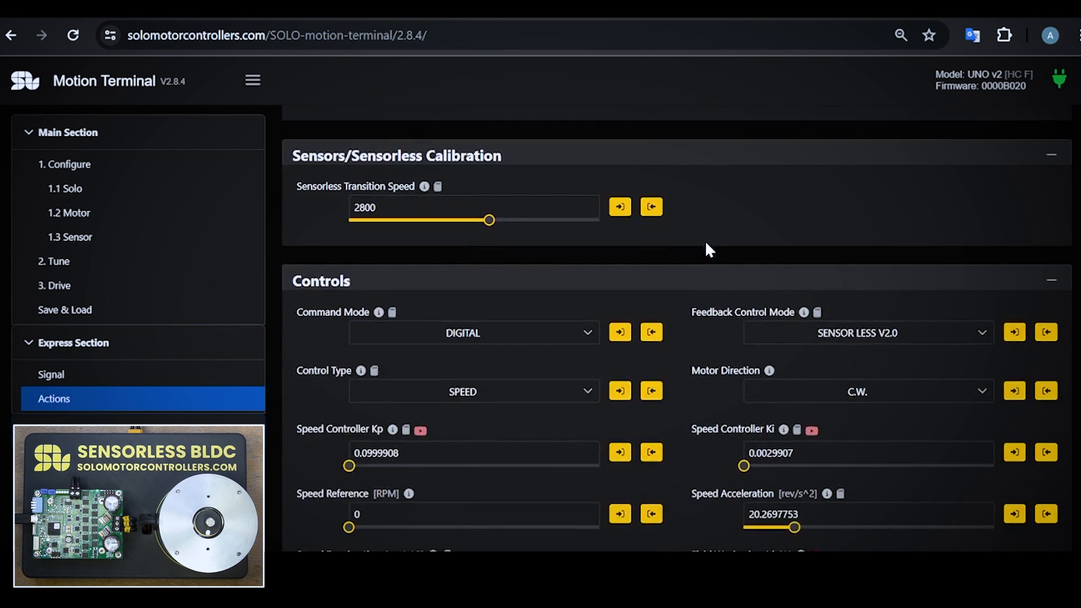
mouse_move(396, 171)
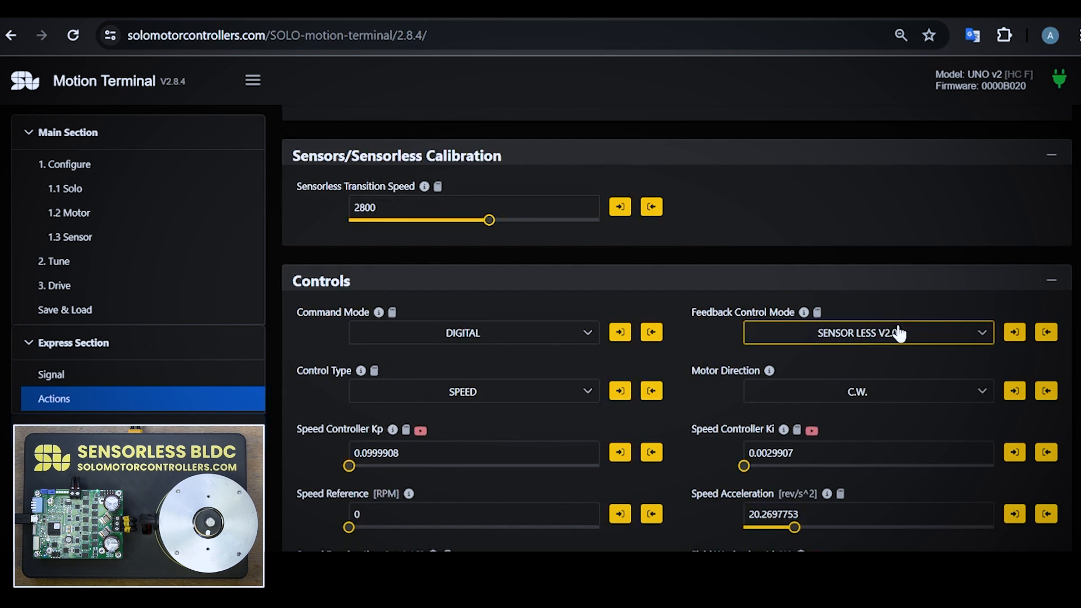
click(866, 332)
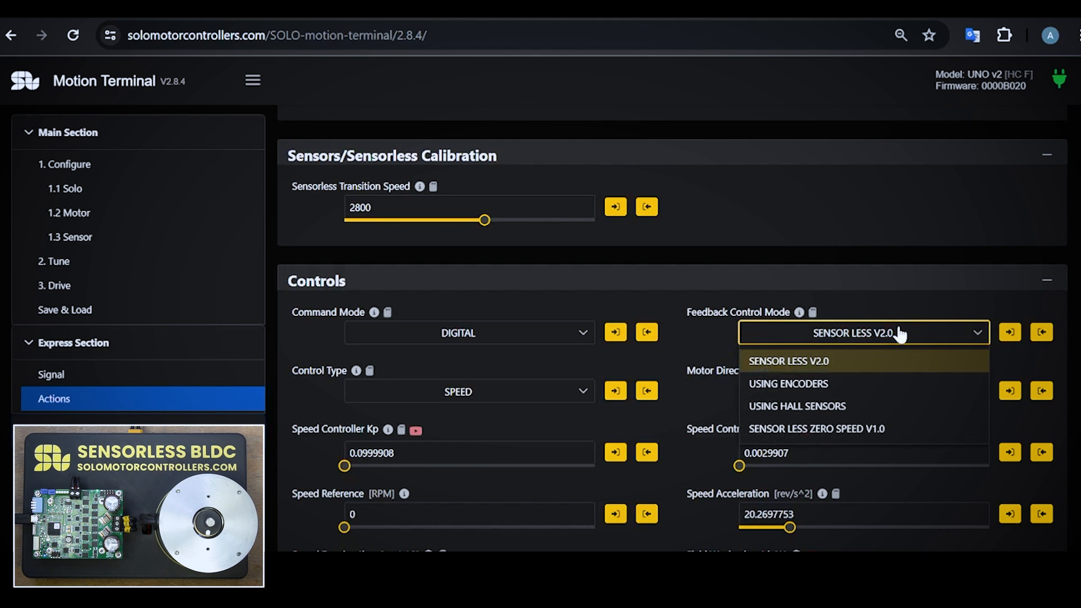
mouse_move(847, 366)
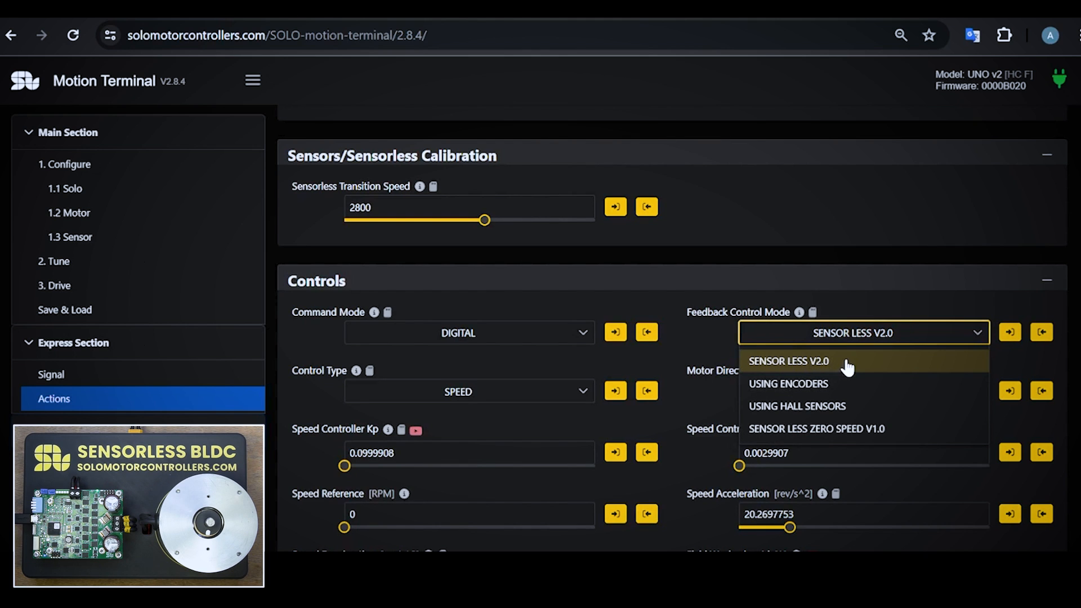
click(789, 361)
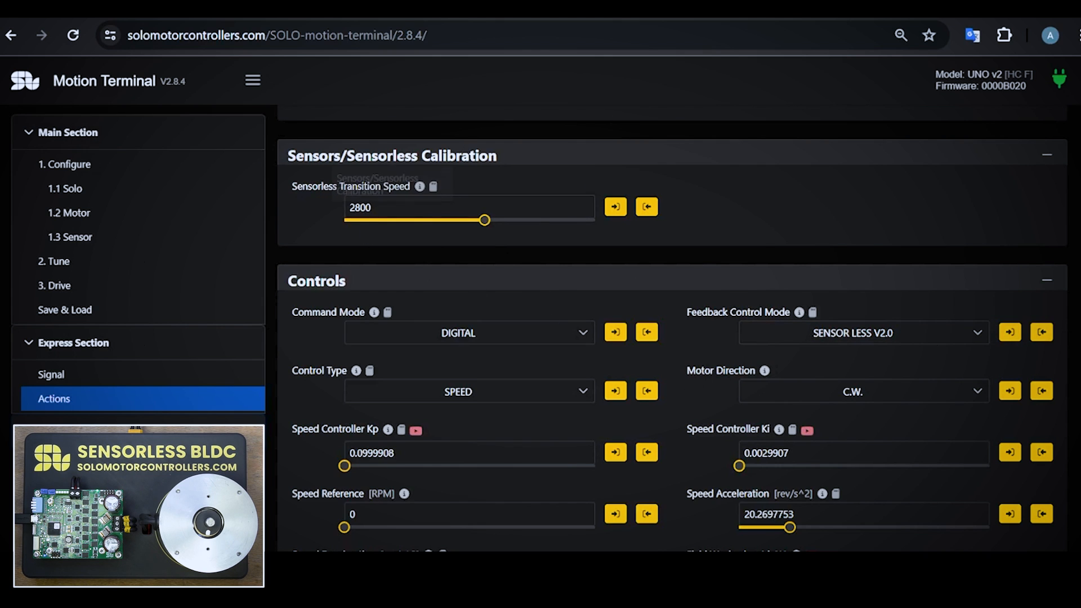
click(469, 206)
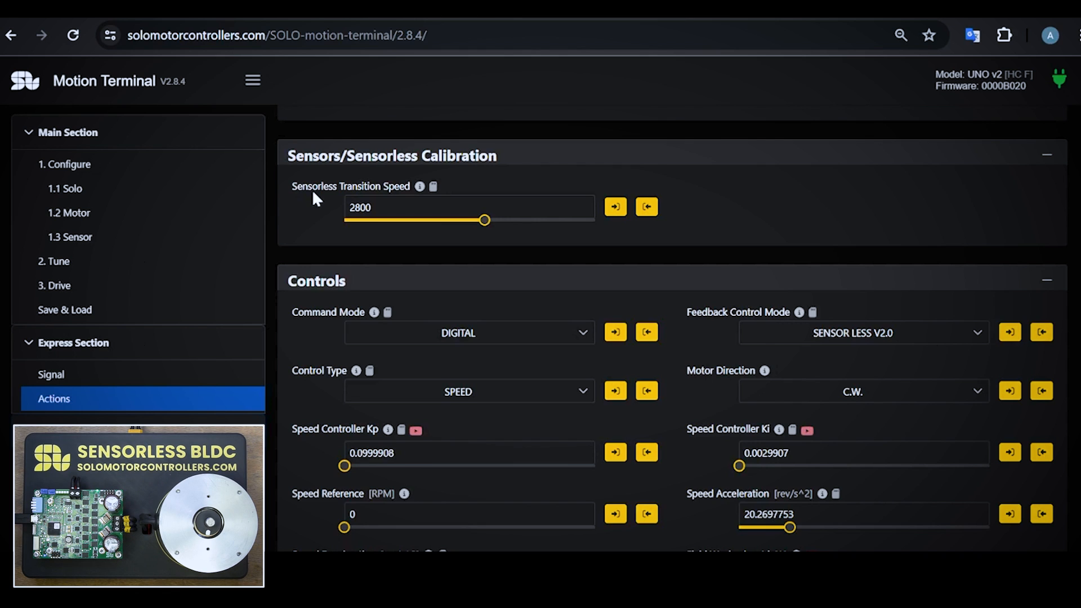
click(469, 206)
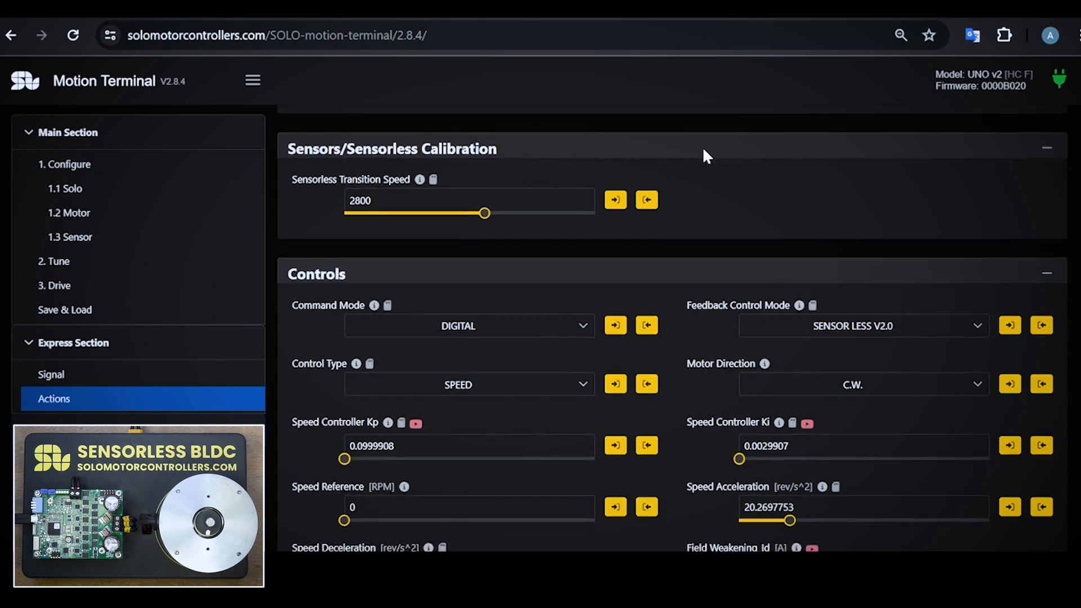
scroll(down, 3)
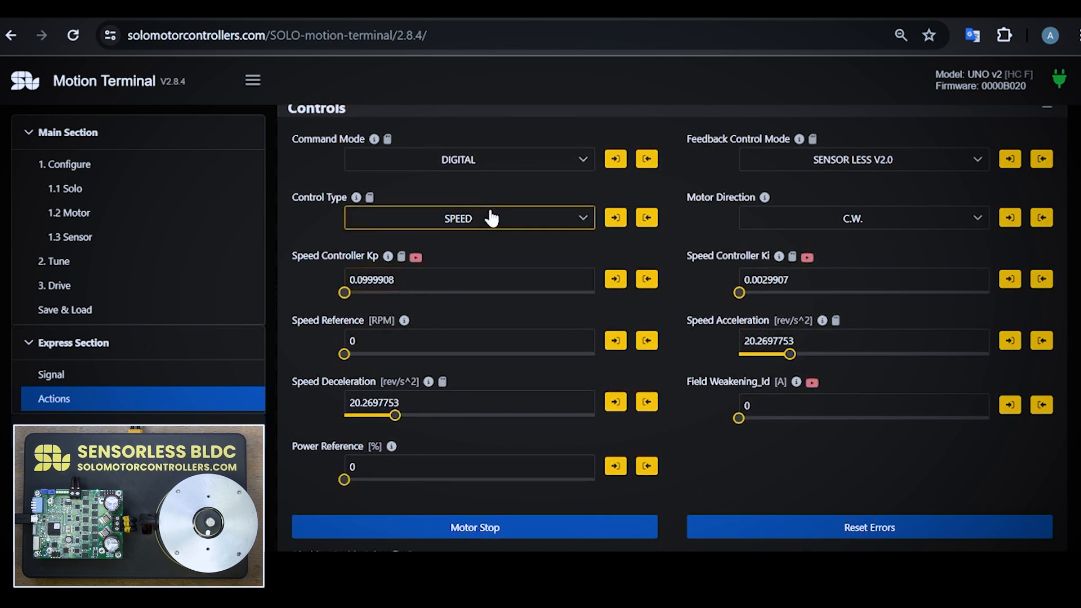
mouse_move(596, 145)
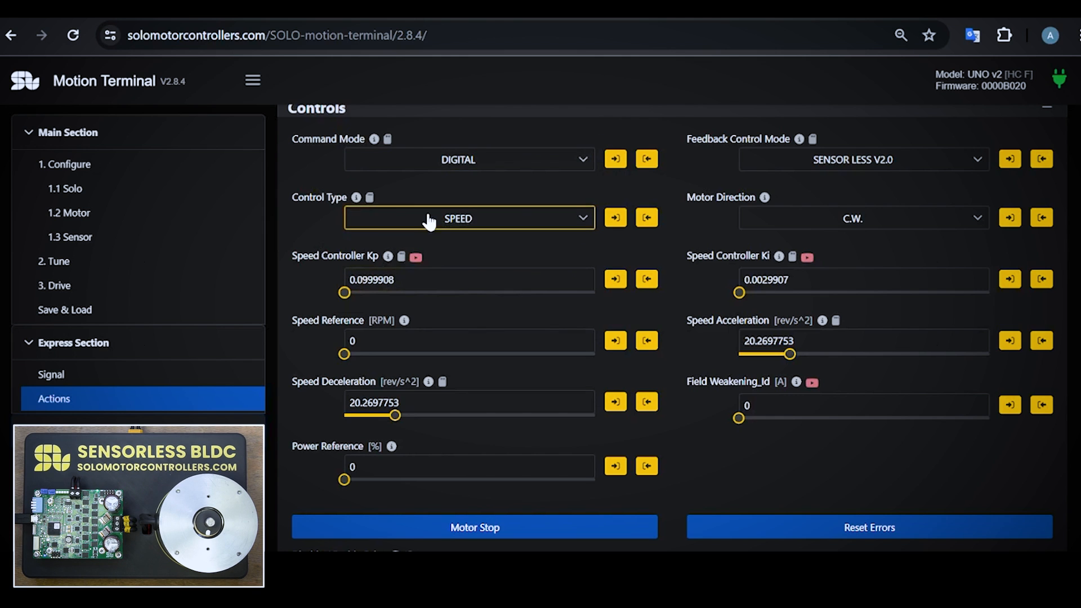
mouse_move(693, 224)
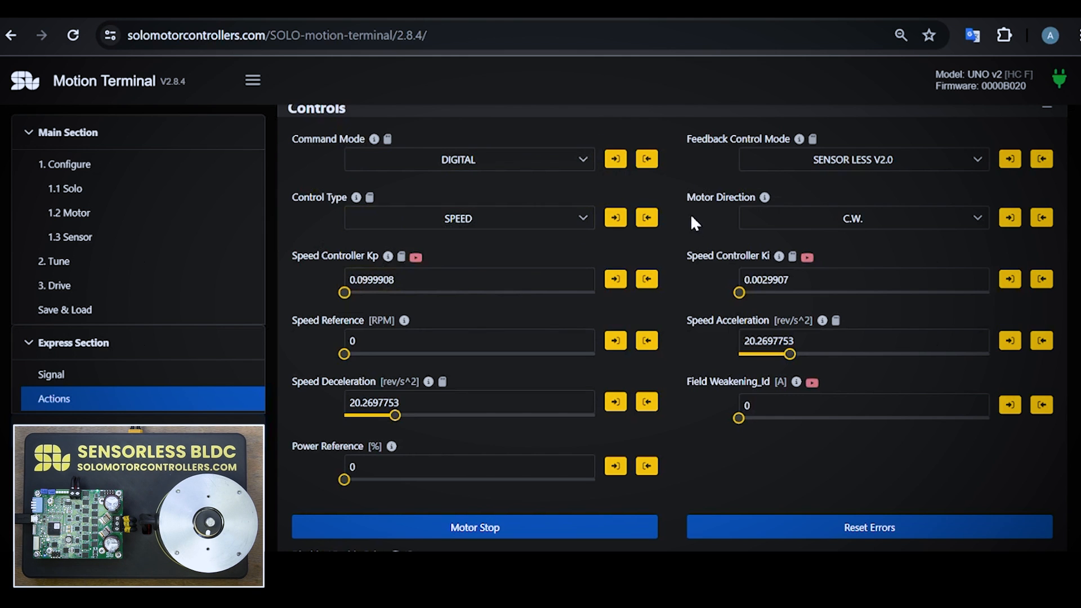
mouse_move(387, 256)
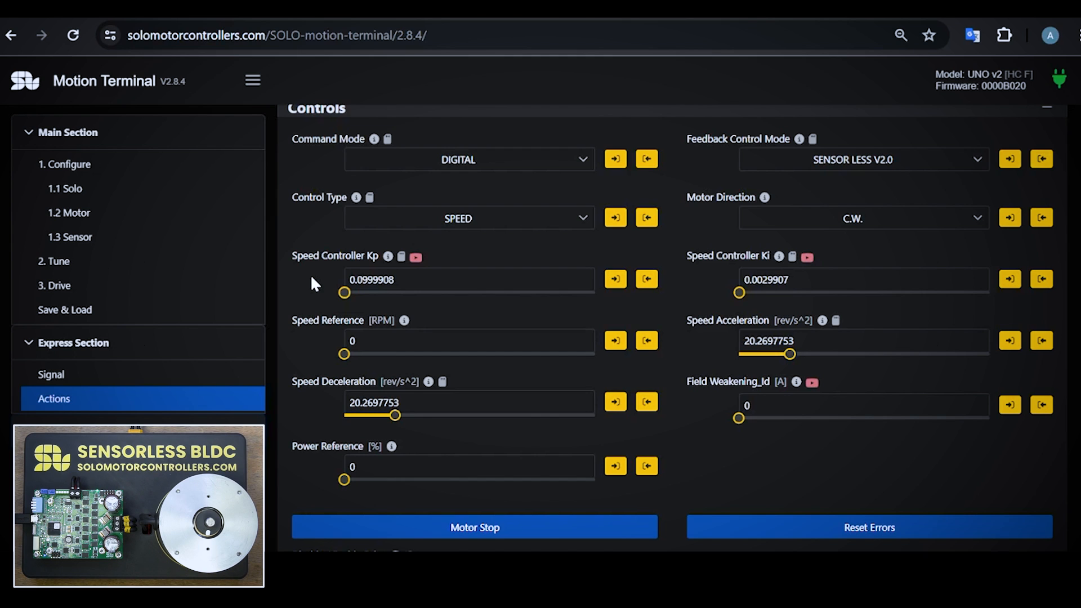
click(469, 402)
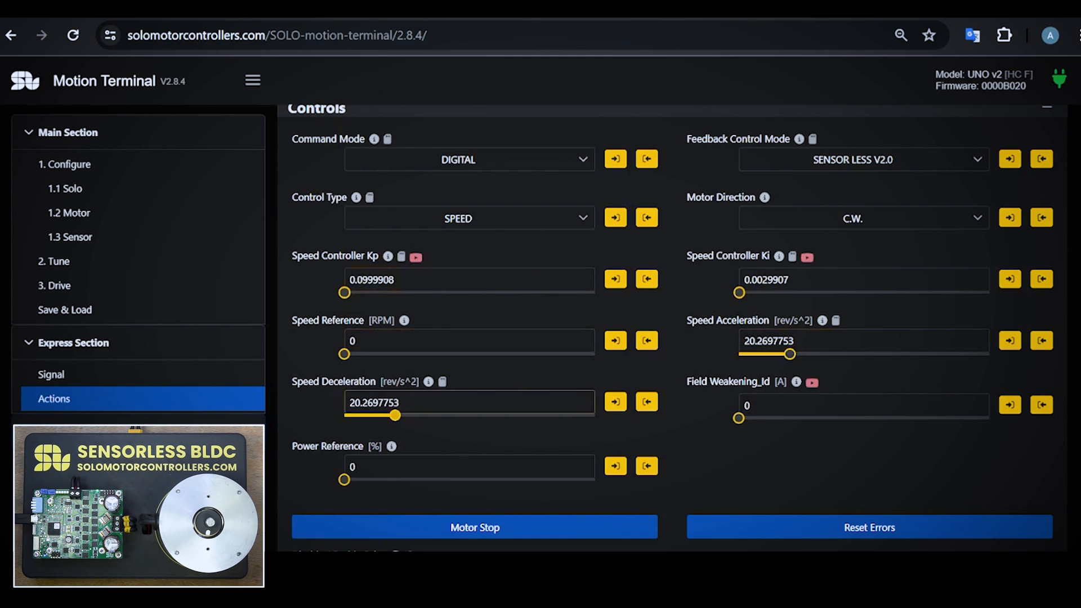
click(862, 340)
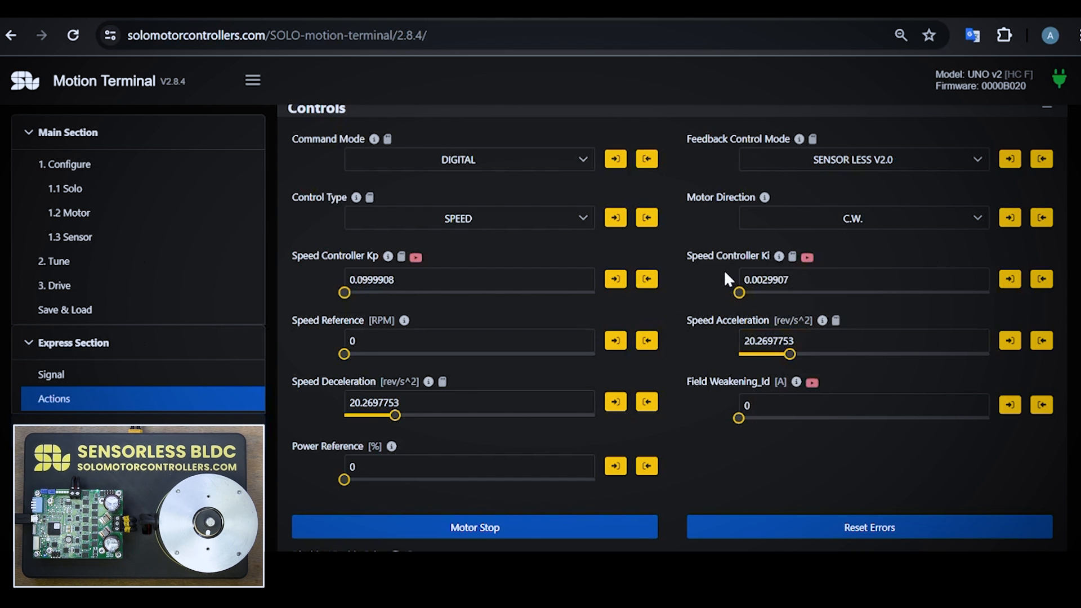
scroll(down, 3)
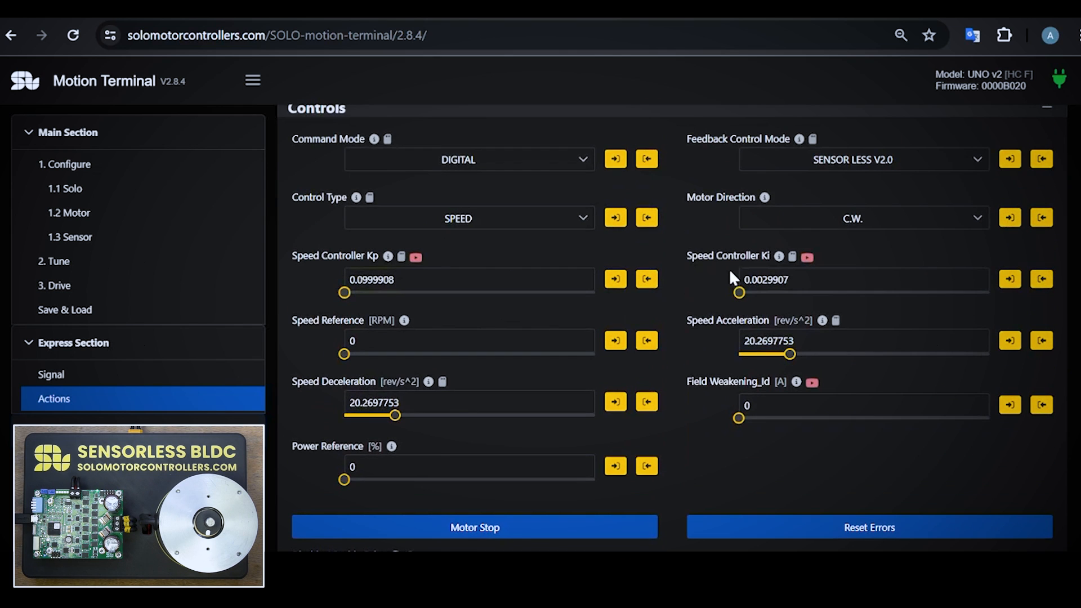
click(468, 341)
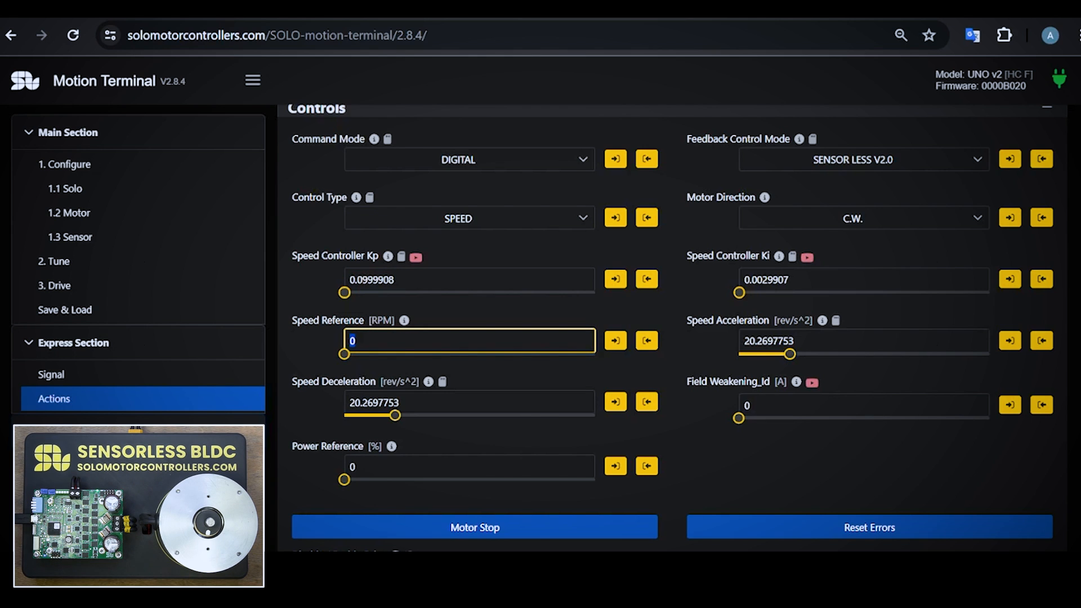
- Enter a 10000 RPM speed reference and scroll down to the monitor plot
text(10000)
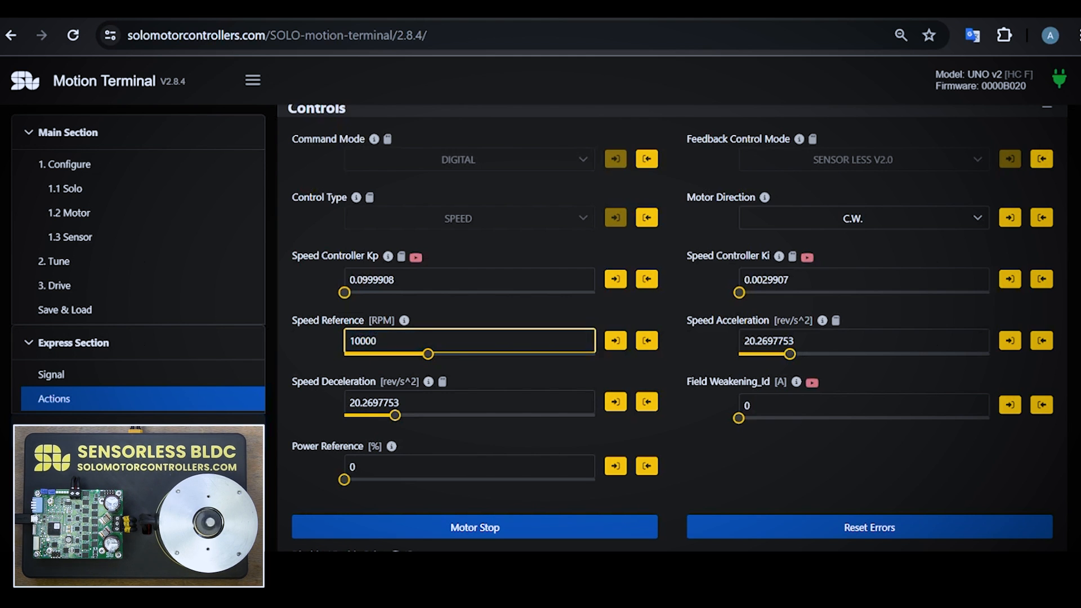
scroll(down, 3)
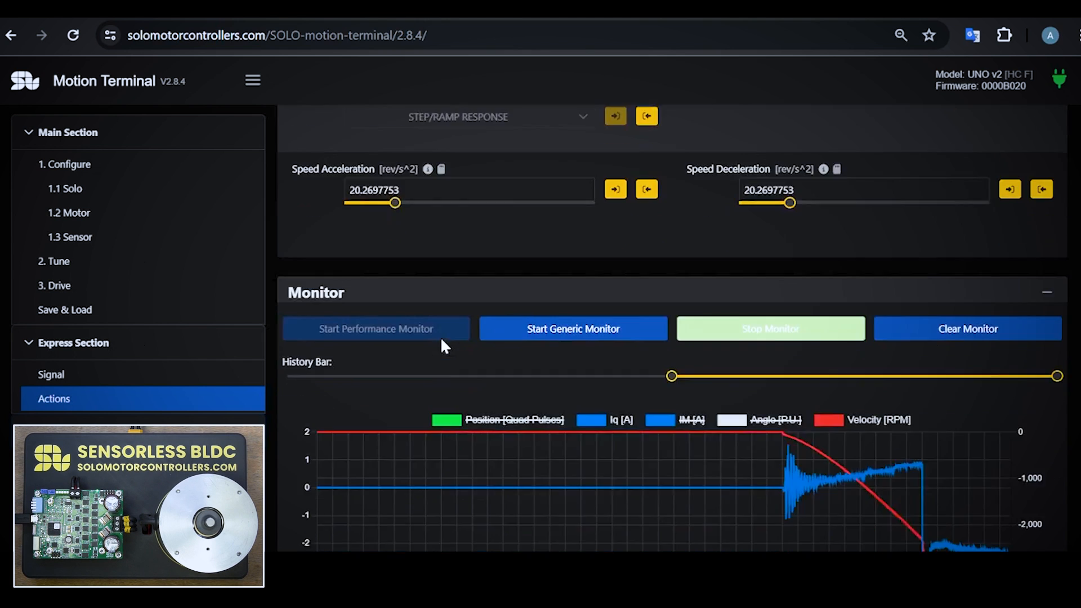
scroll(down, 3)
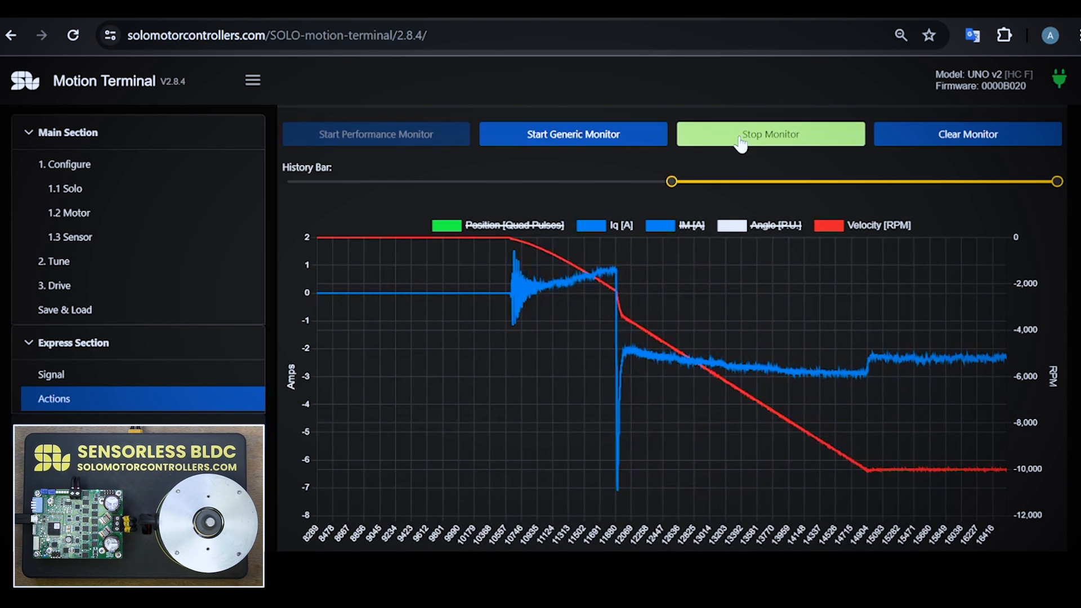
- Stop recording the monitor and hide the Iq trace from the plot
click(770, 134)
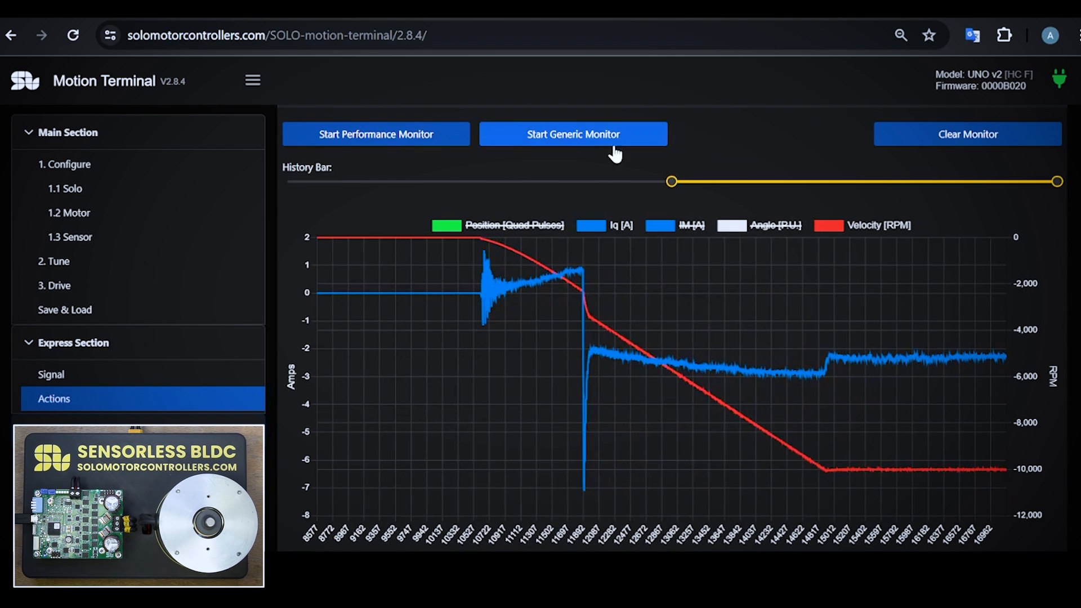
click(573, 133)
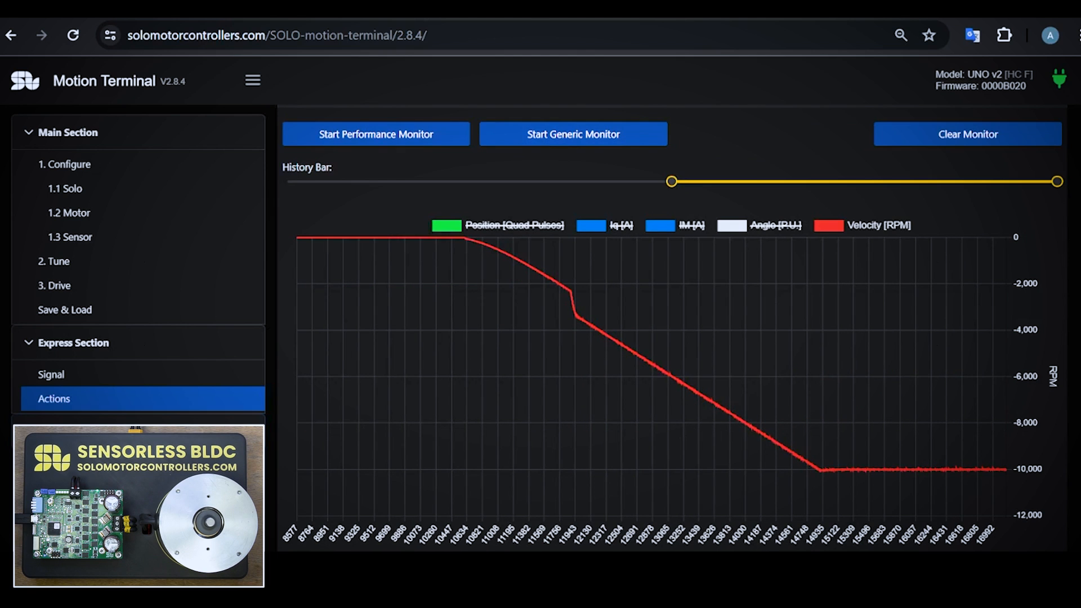
mouse_move(452, 251)
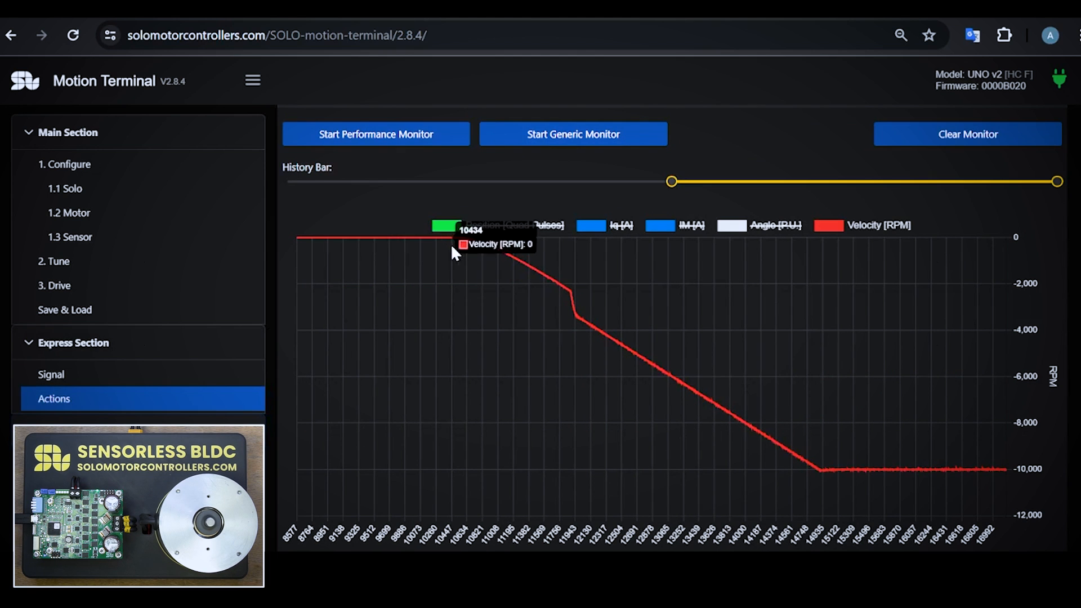
mouse_move(527, 274)
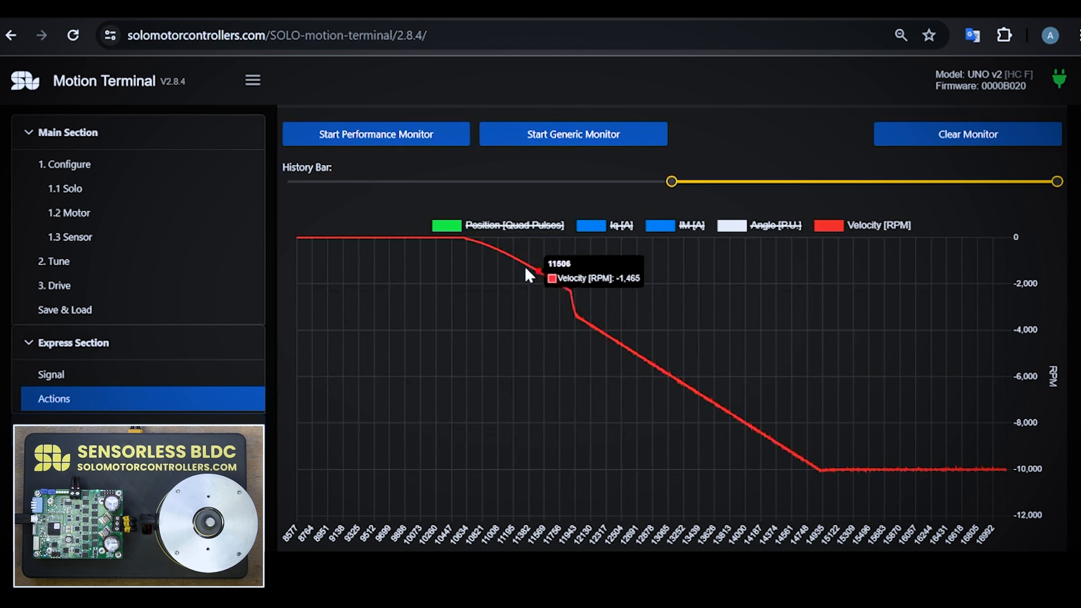
mouse_move(575, 297)
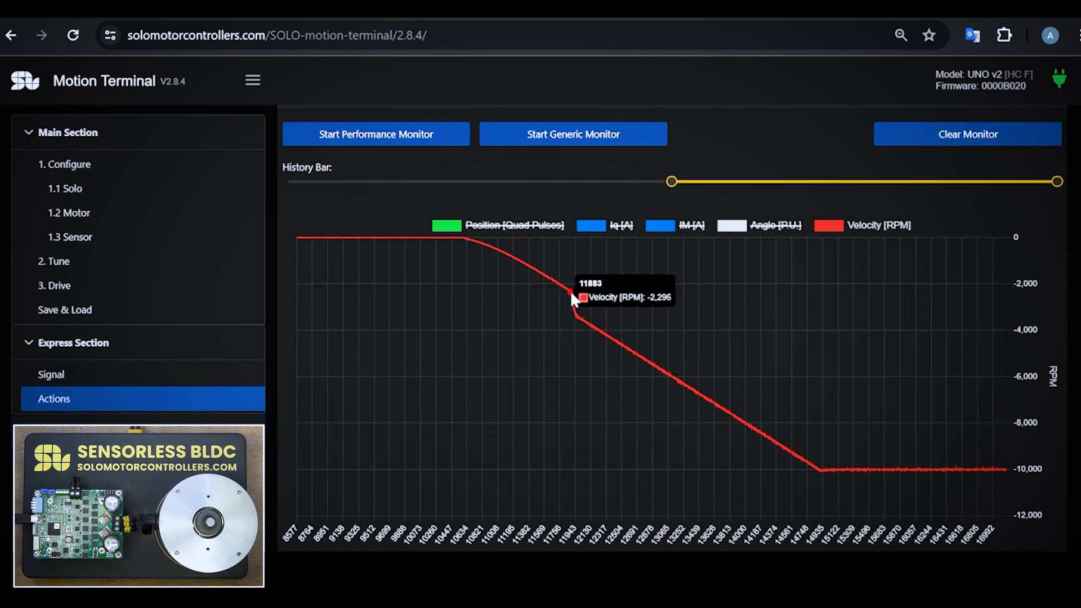
mouse_move(575, 307)
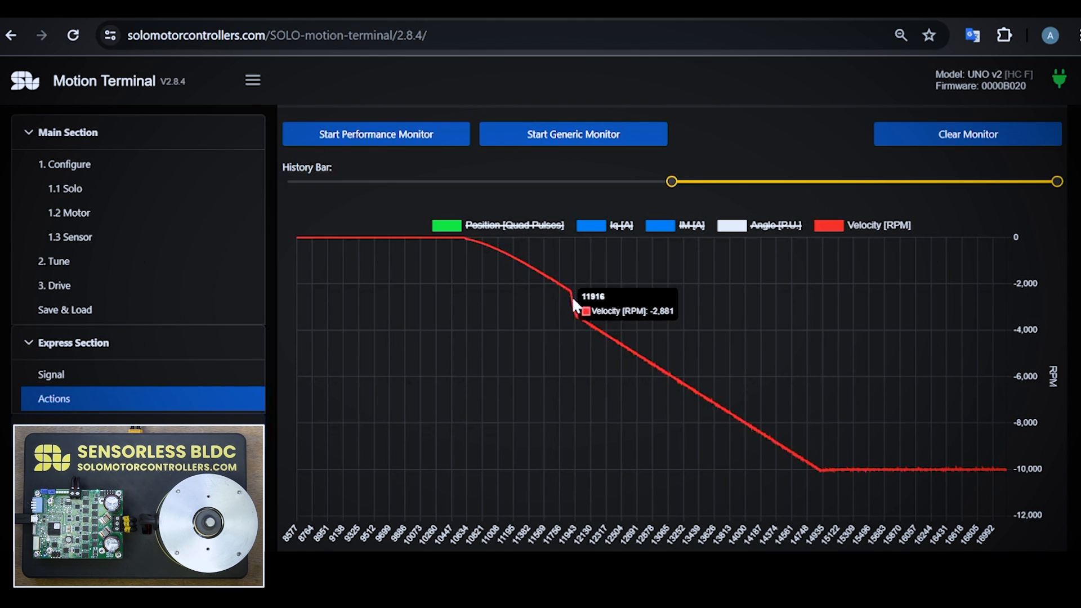
mouse_move(672, 400)
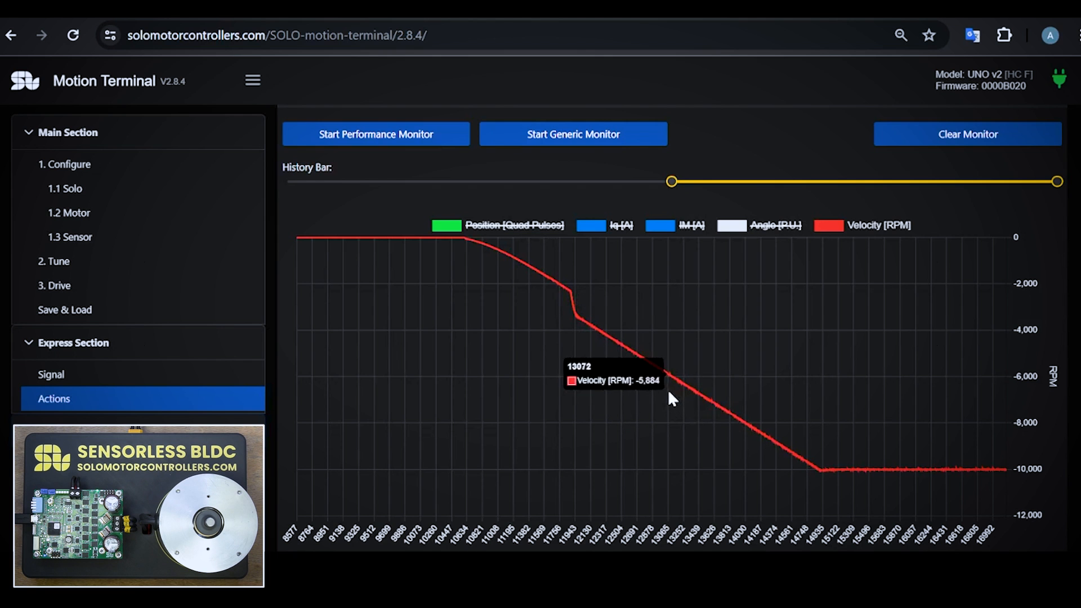
mouse_move(388, 142)
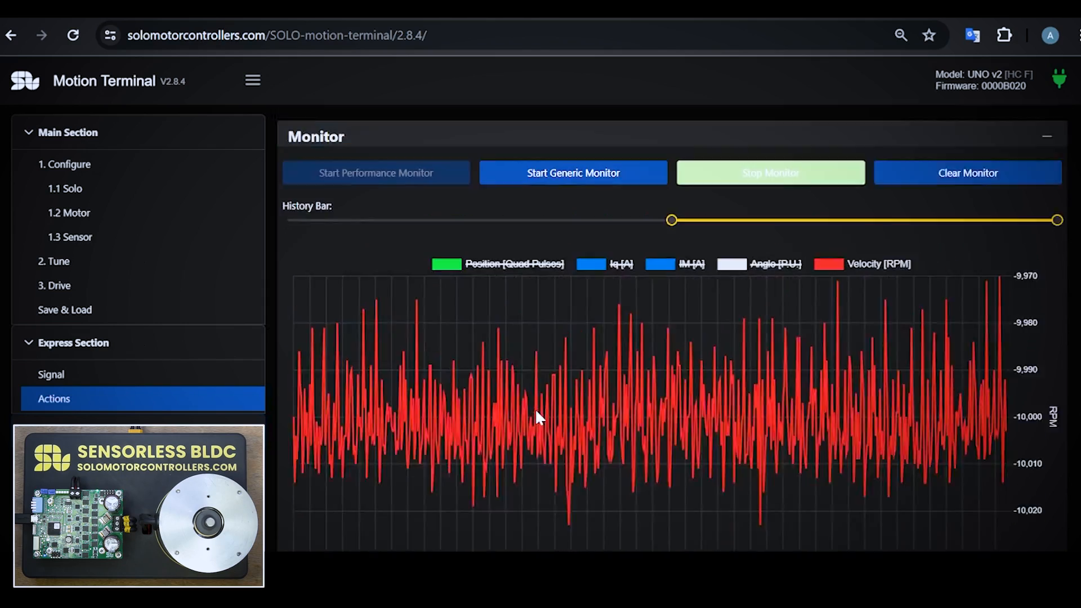
- Hide the Iq [A] legend entry on the monitor, then return up to Speed Reference
scroll(down, 3)
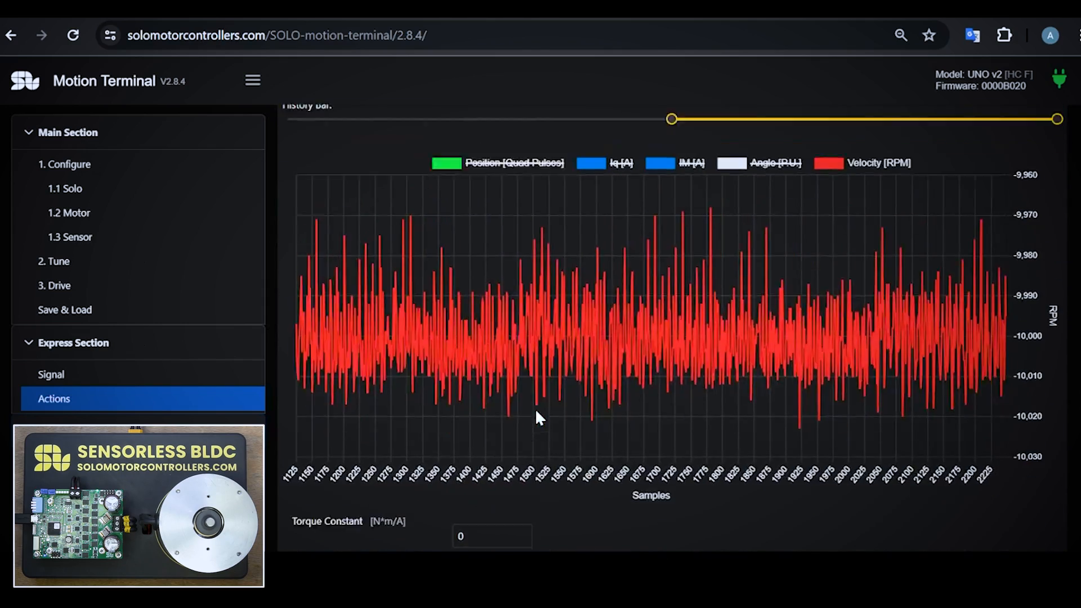
scroll(up, 3)
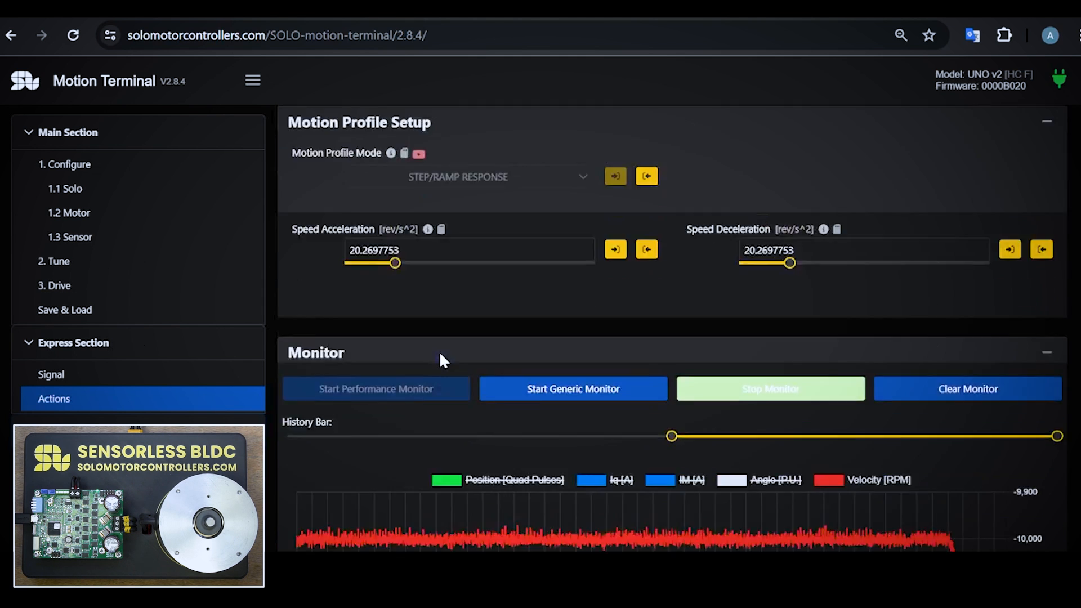
scroll(down, 3)
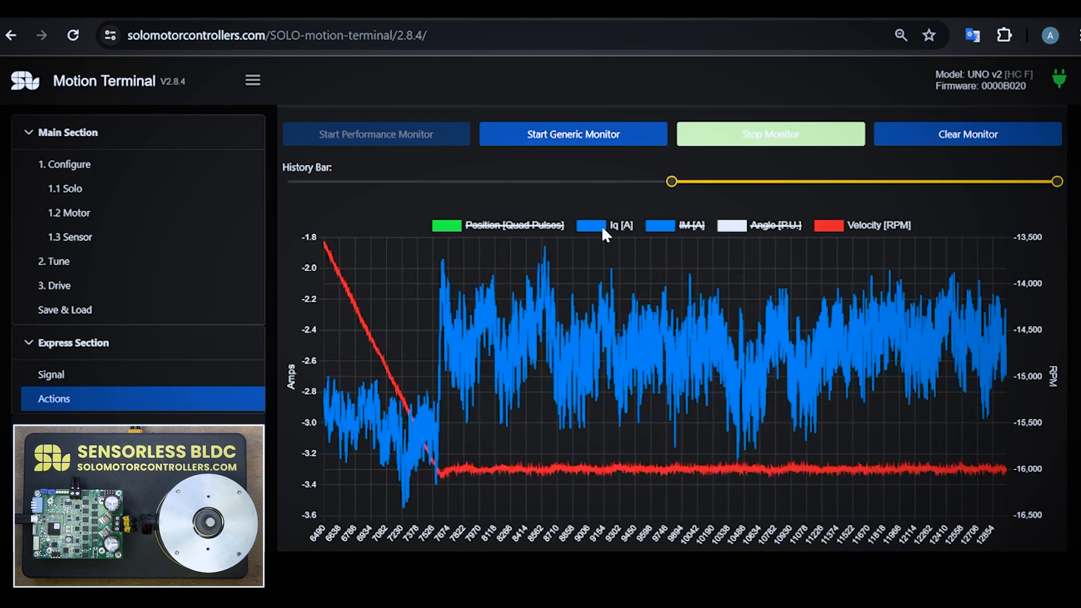
click(621, 225)
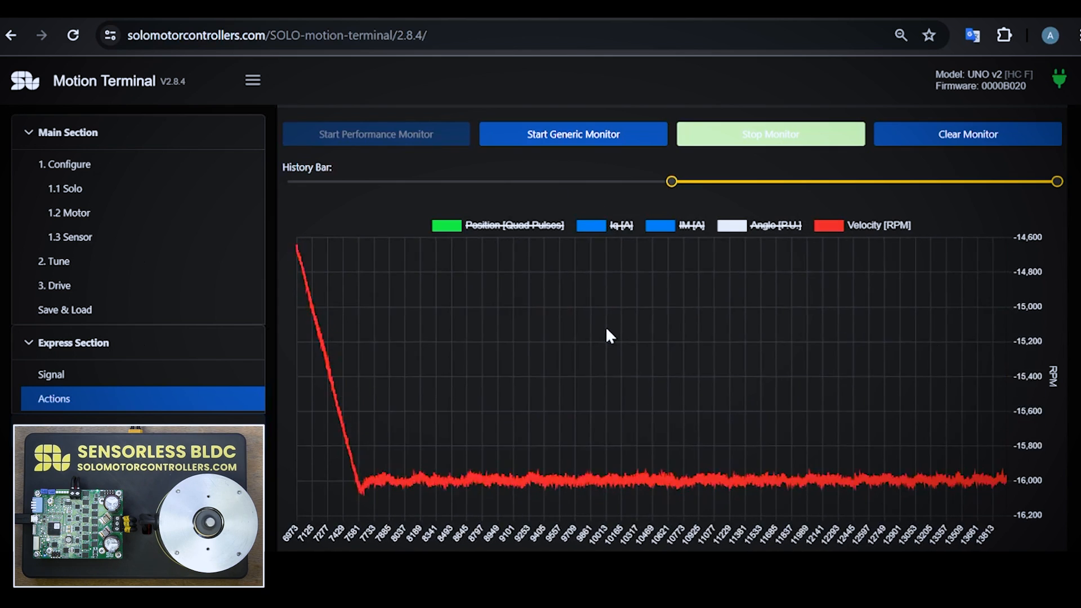
scroll(up, 3)
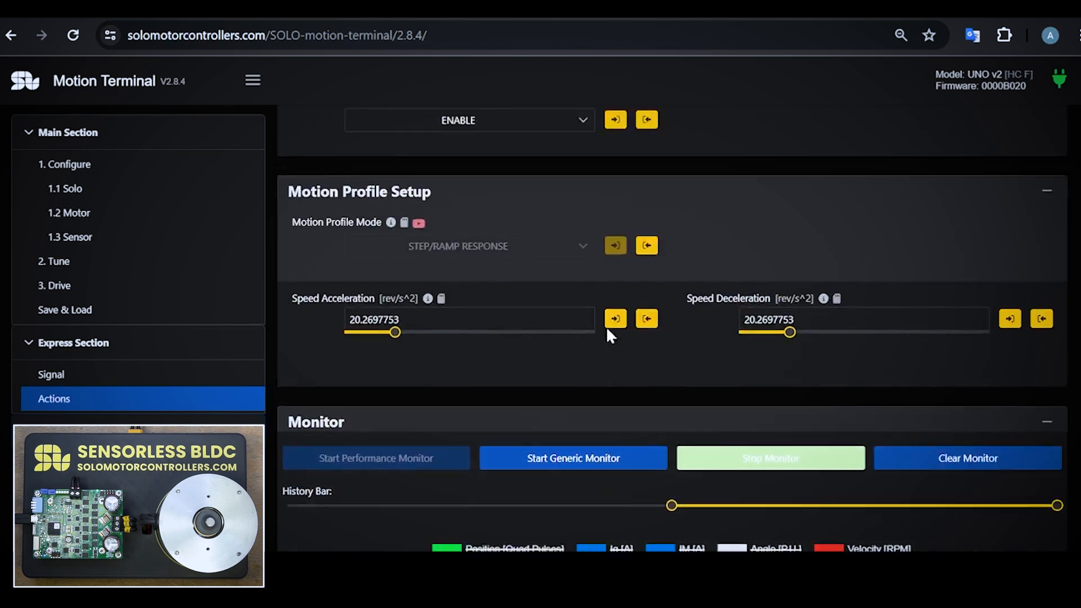
scroll(up, 3)
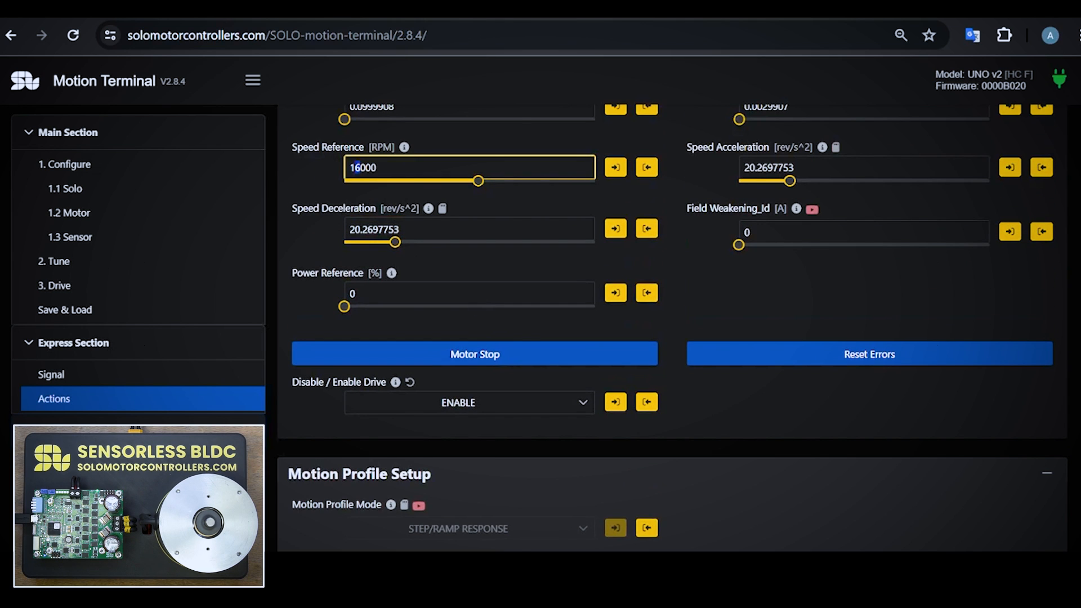
- Enter 12000 into the Speed Reference field
text(12000)
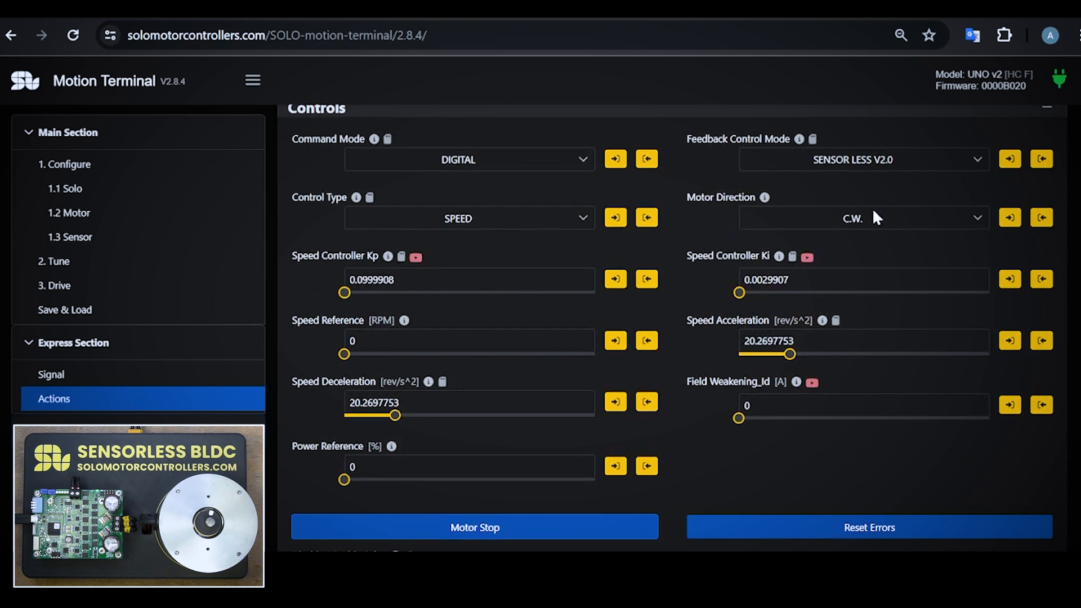
- Set motor direction to C.C.W. with a 12000 RPM speed reference
click(863, 217)
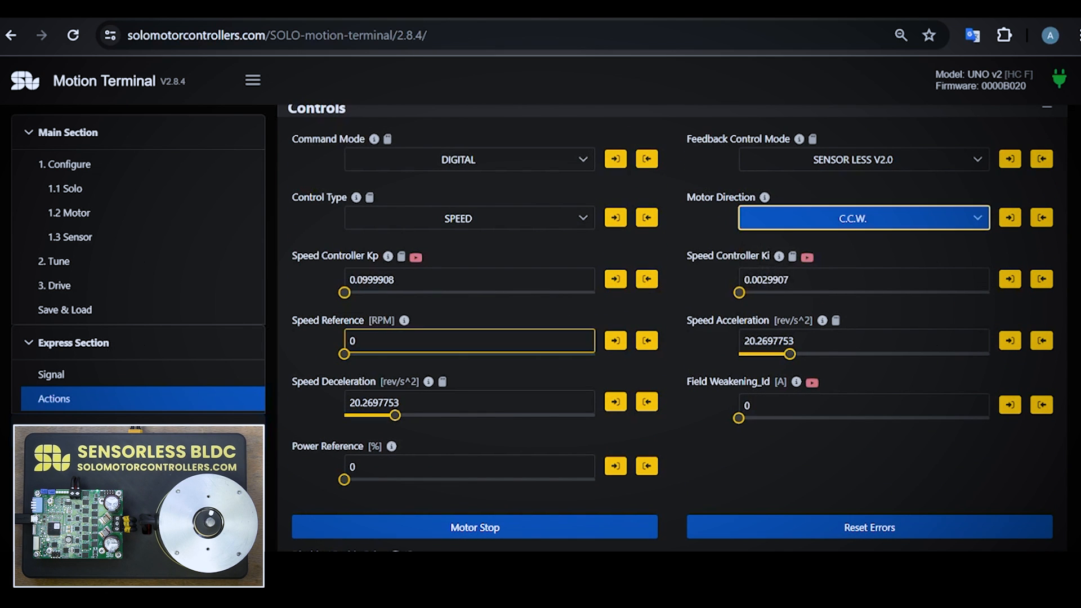
text(1)
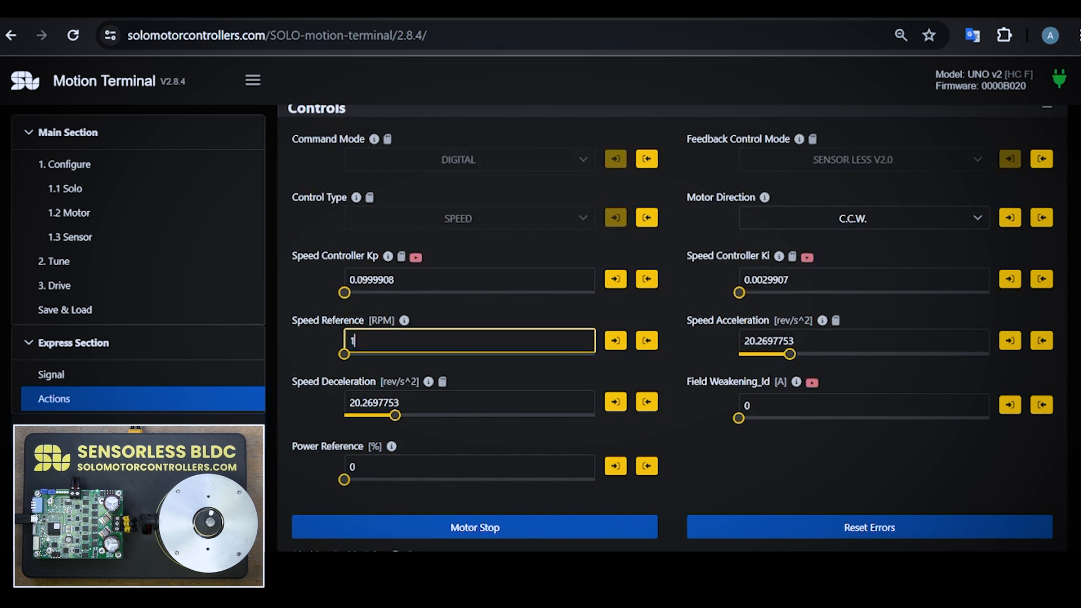
text(2000)
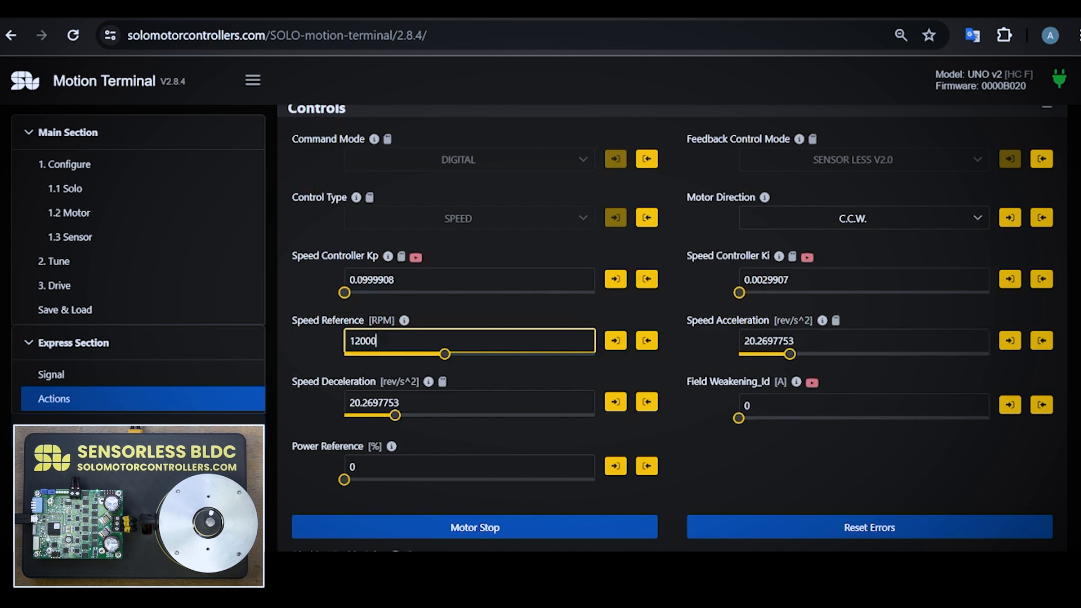
- Start the Performance Monitor to plot live velocity and Iq
scroll(up, 3)
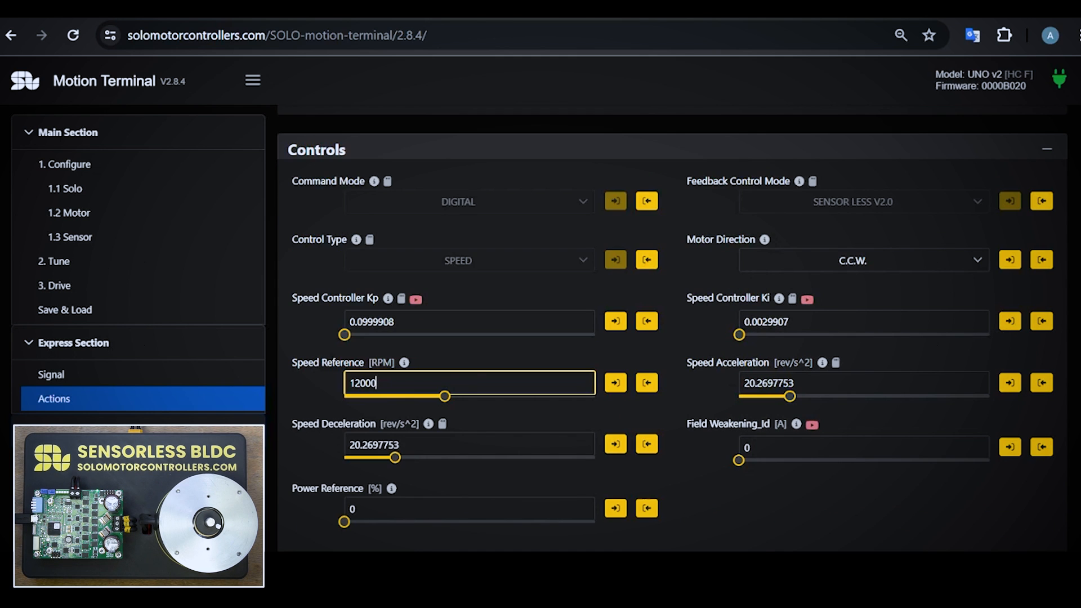
scroll(down, 3)
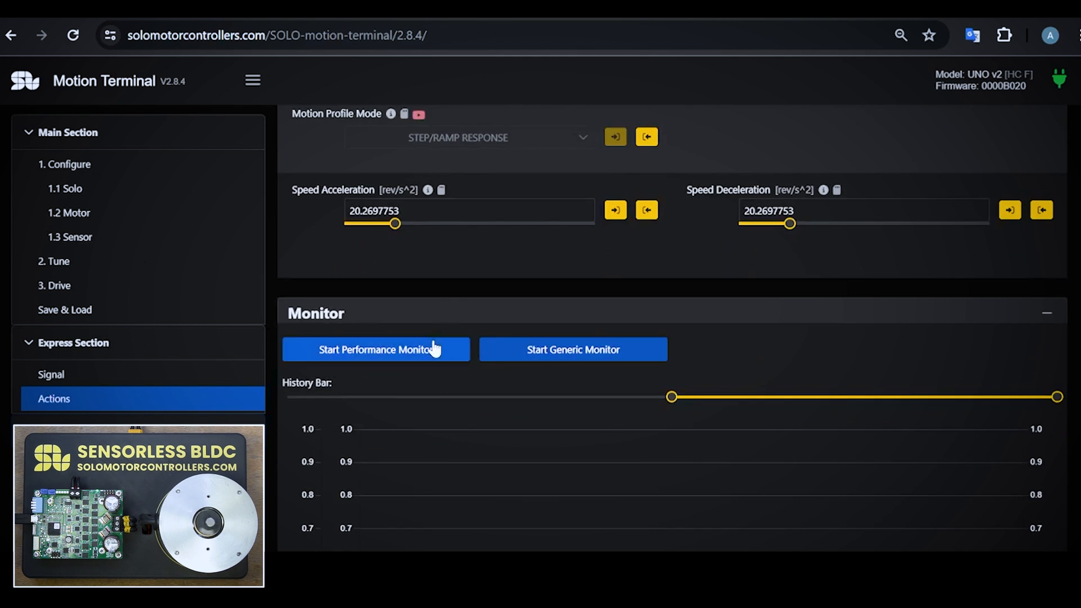
click(376, 349)
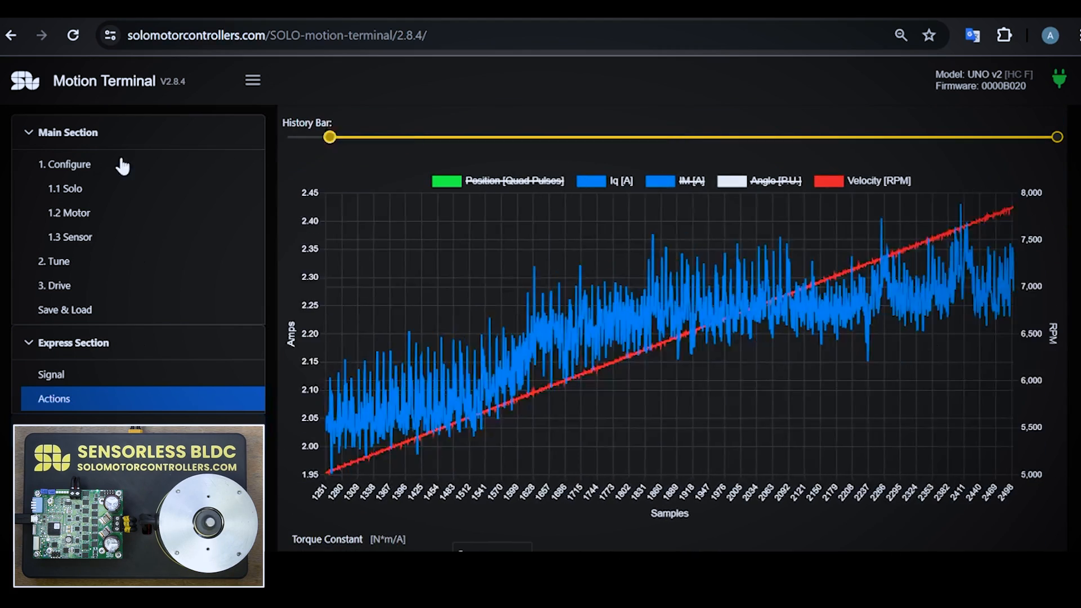
drag(328, 138, 286, 138)
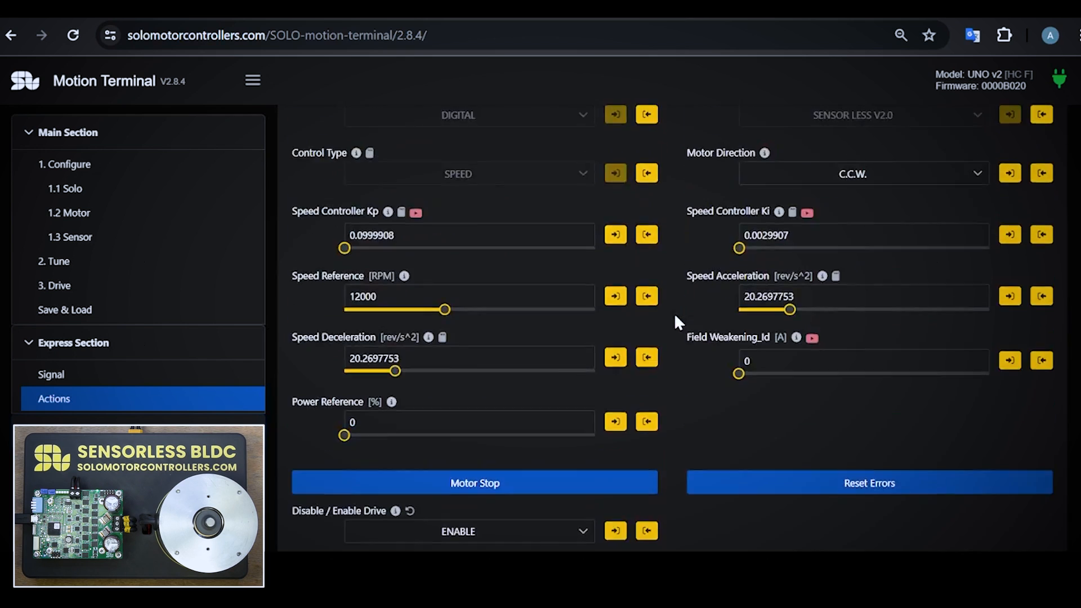
- Change the Speed Reference value to 16000 RPM
click(468, 295)
text(16000)
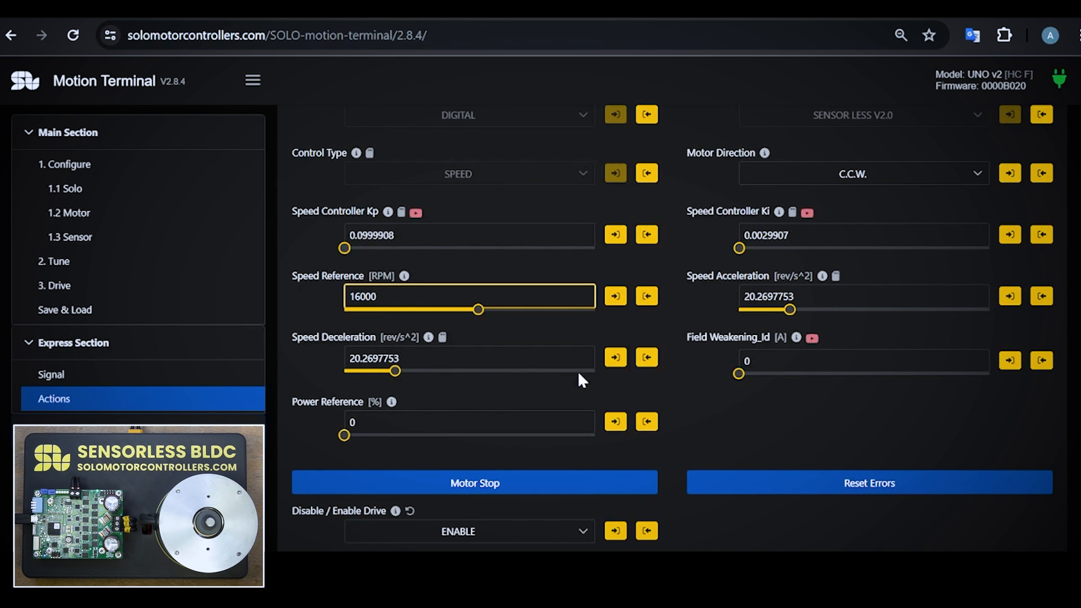
scroll(down, 3)
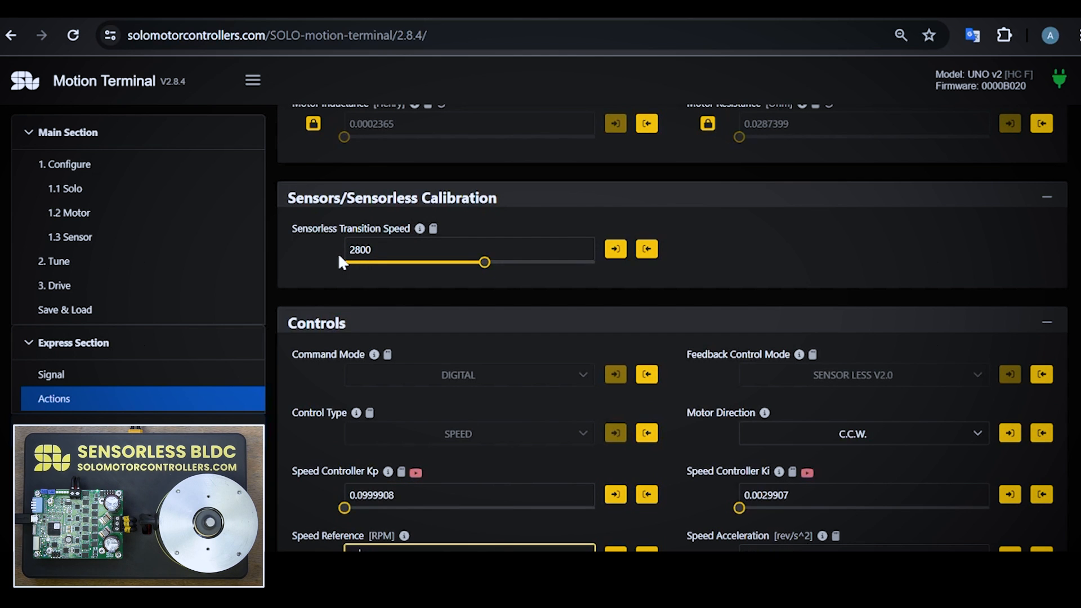
mouse_move(346, 264)
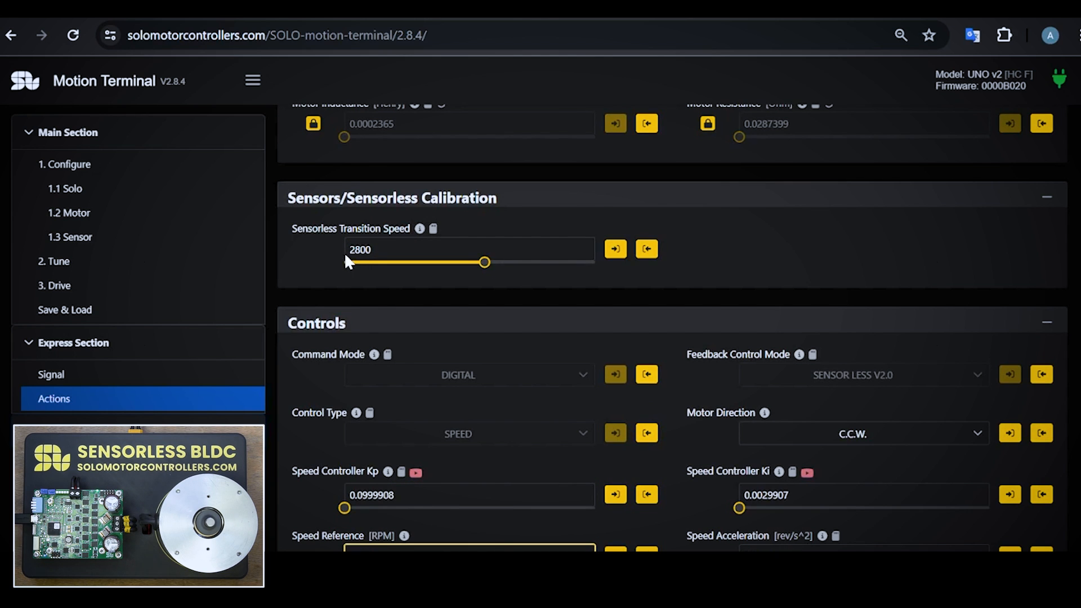
- Enter a 4000 RPM speed reference and watch velocity fall on the monitor
scroll(down, 3)
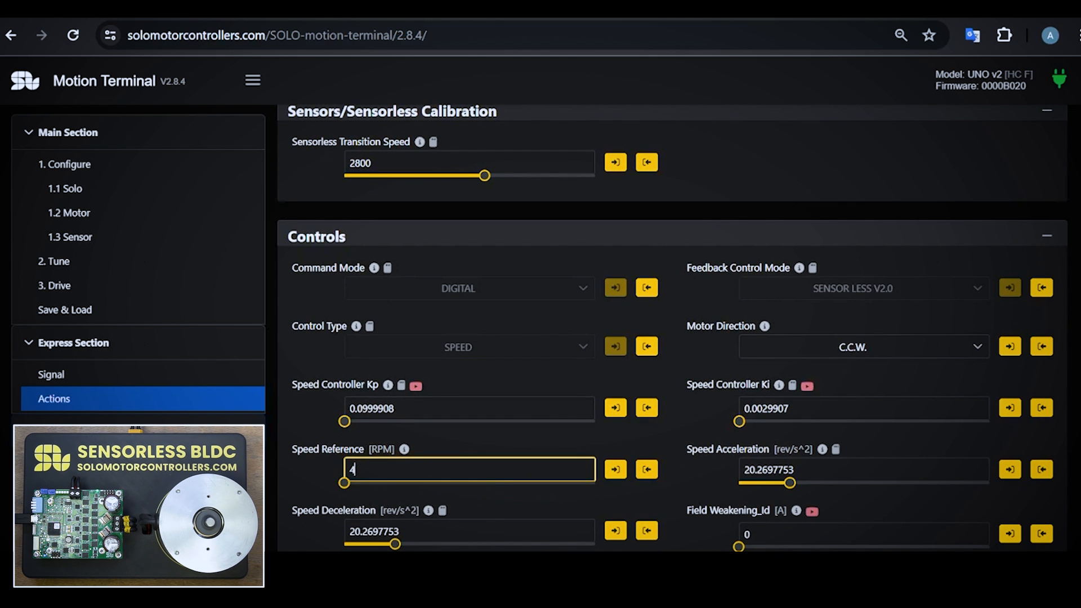
text(000)
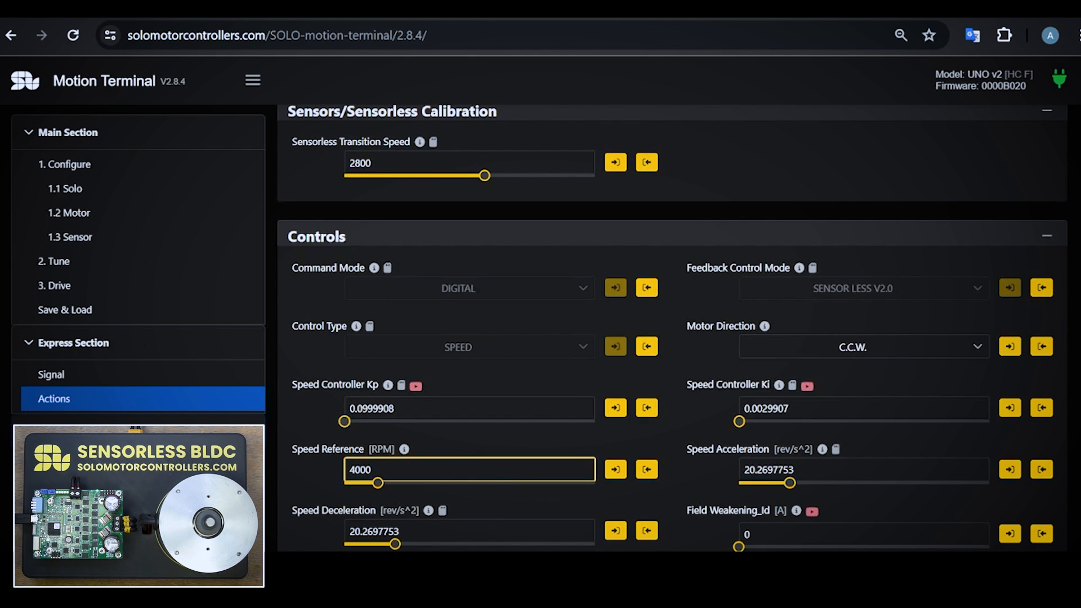
scroll(down, 3)
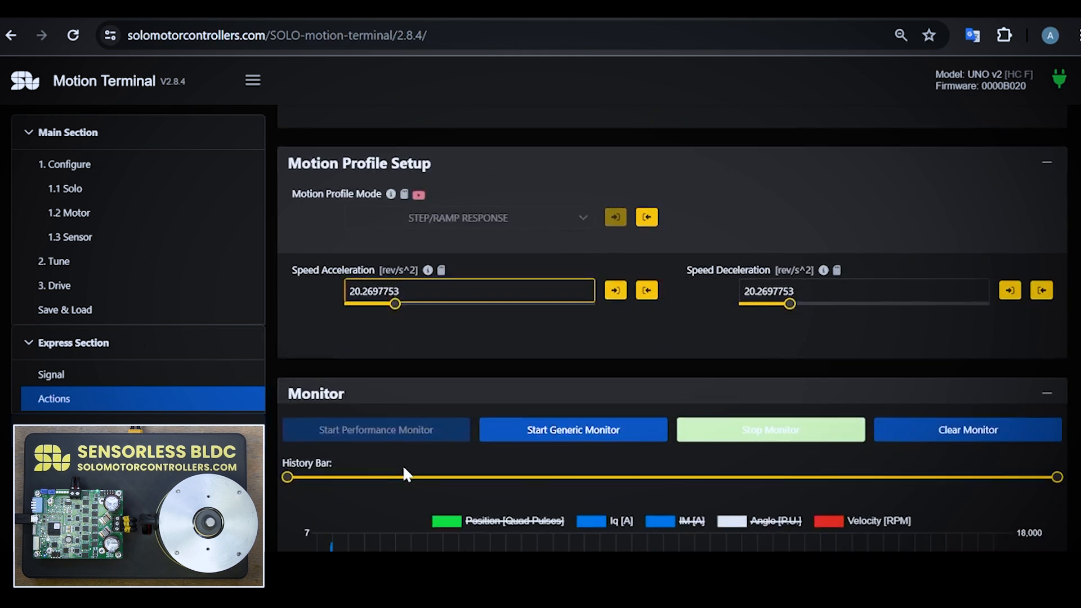
scroll(down, 3)
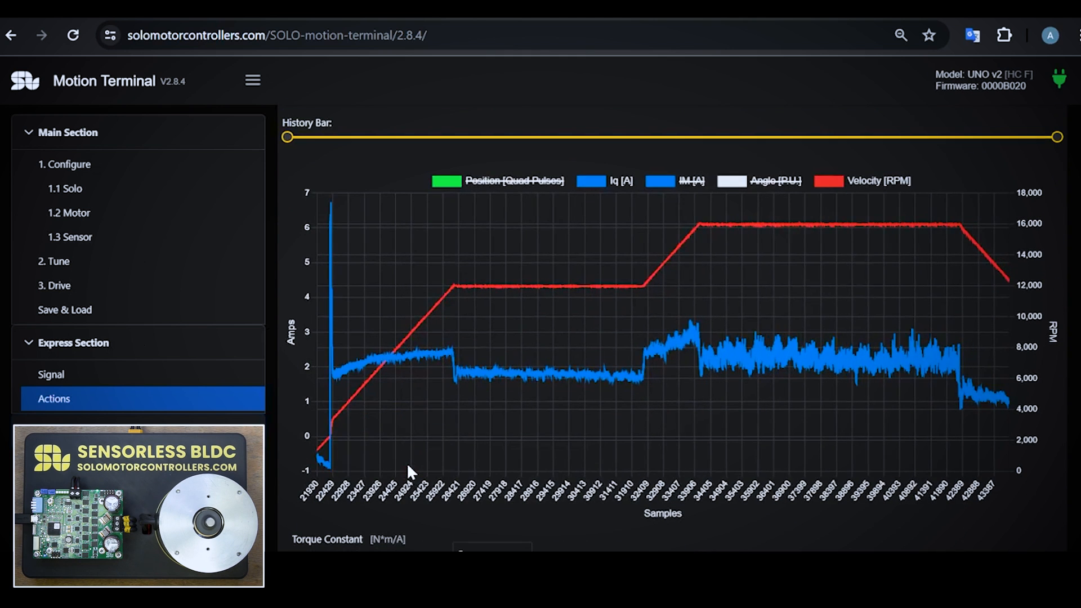